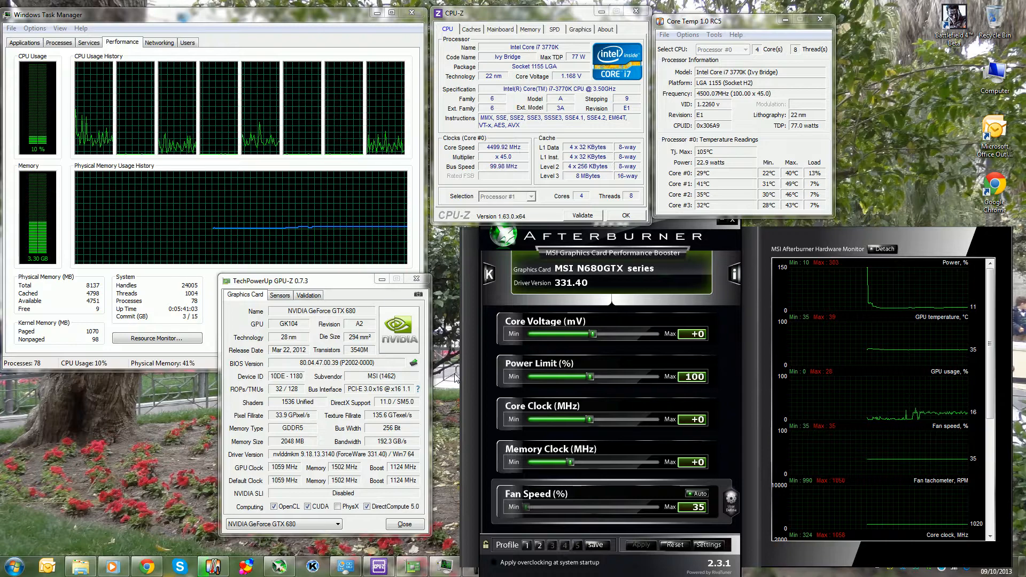
# - Launch NVIDIA Control Panel from the Start menu search with 'nv'
pyautogui.click(13, 565)
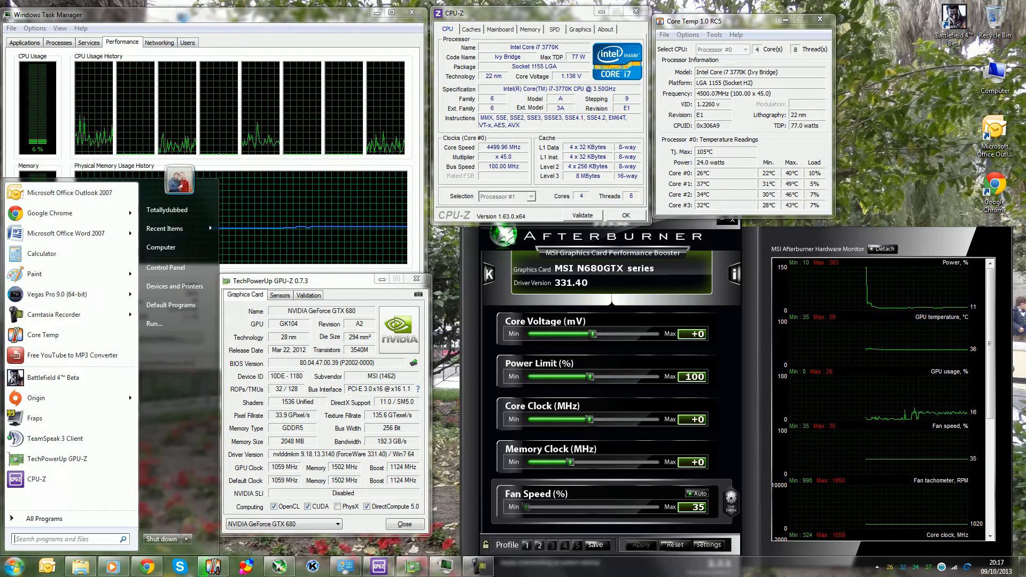
pyautogui.write('nv')
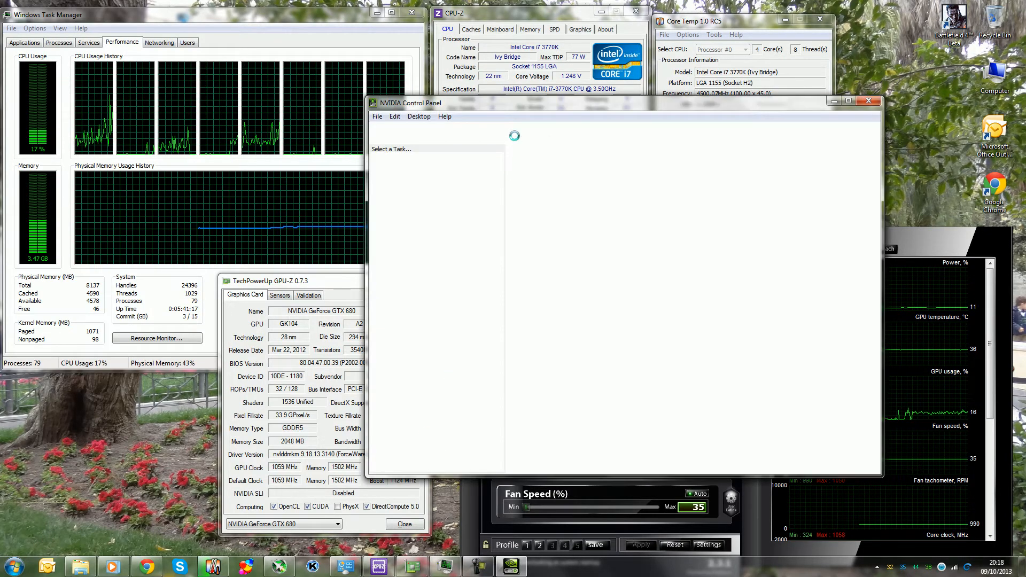
# - Go to Manage 3D settings and read the Ambient Occlusion description for bf4.exe
pyautogui.click(419, 178)
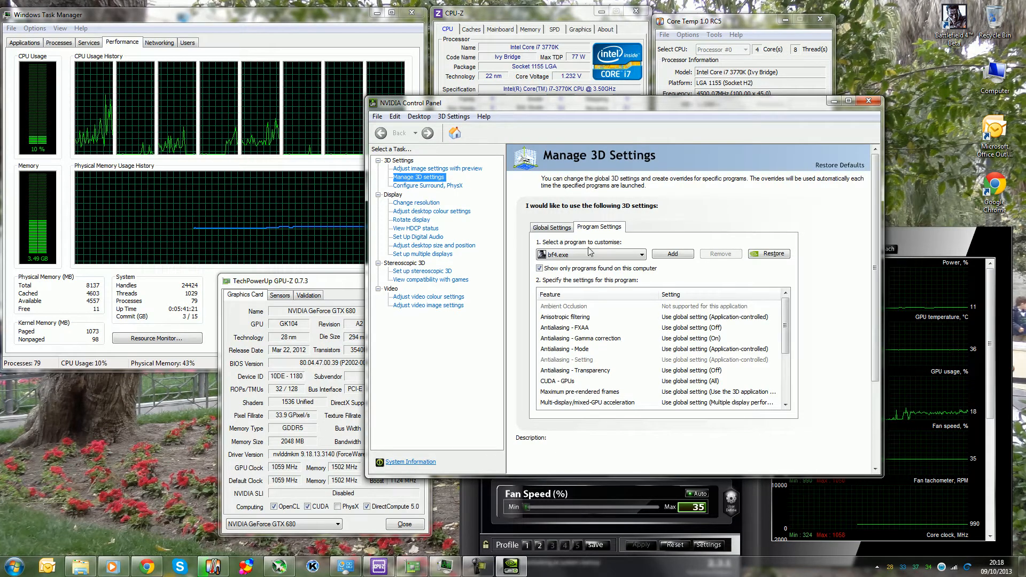
pyautogui.click(564, 306)
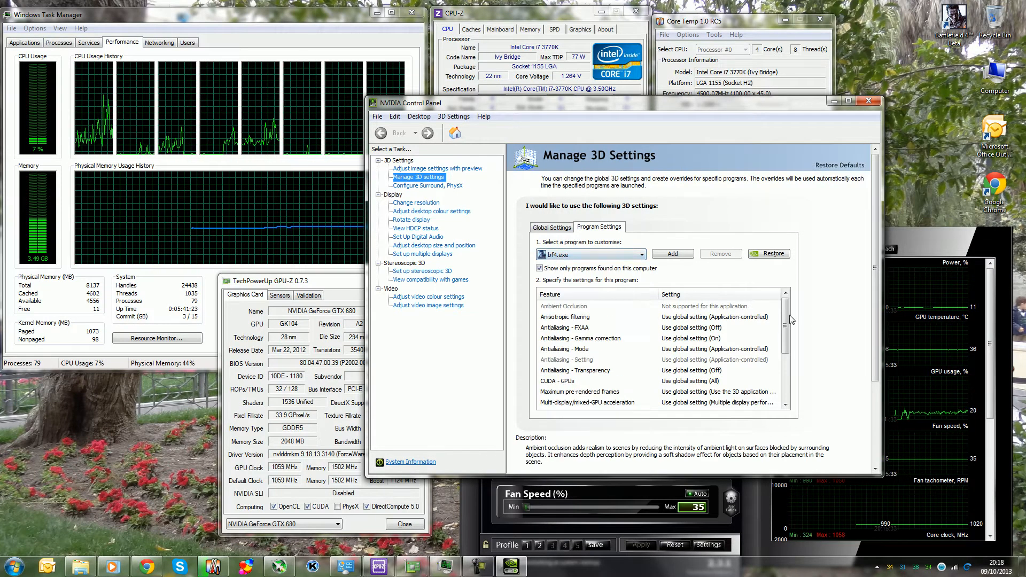
pyautogui.scroll(-3)
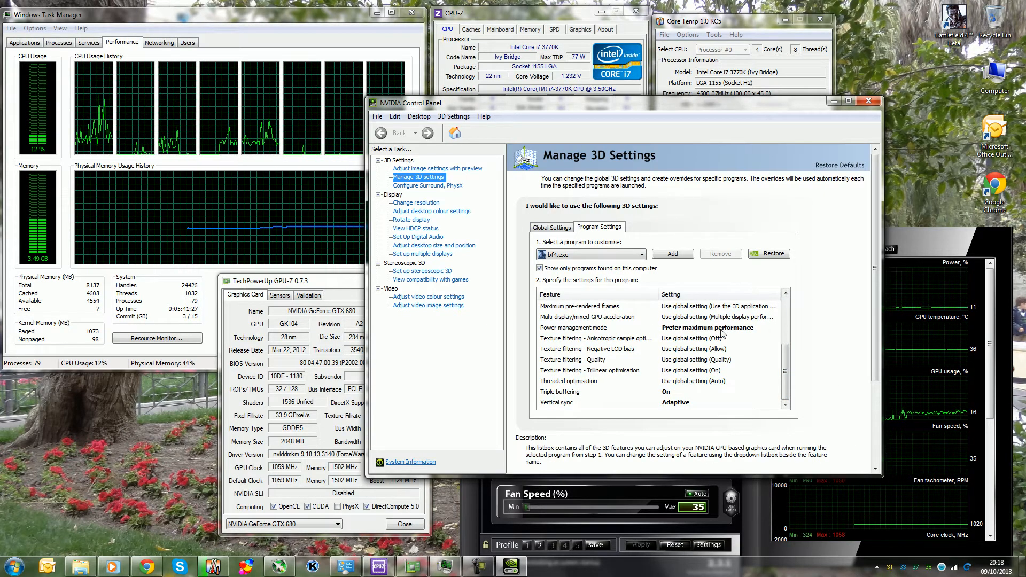
# - Read descriptions of further bf4.exe settings including Vertical sync and power mode
pyautogui.click(559, 391)
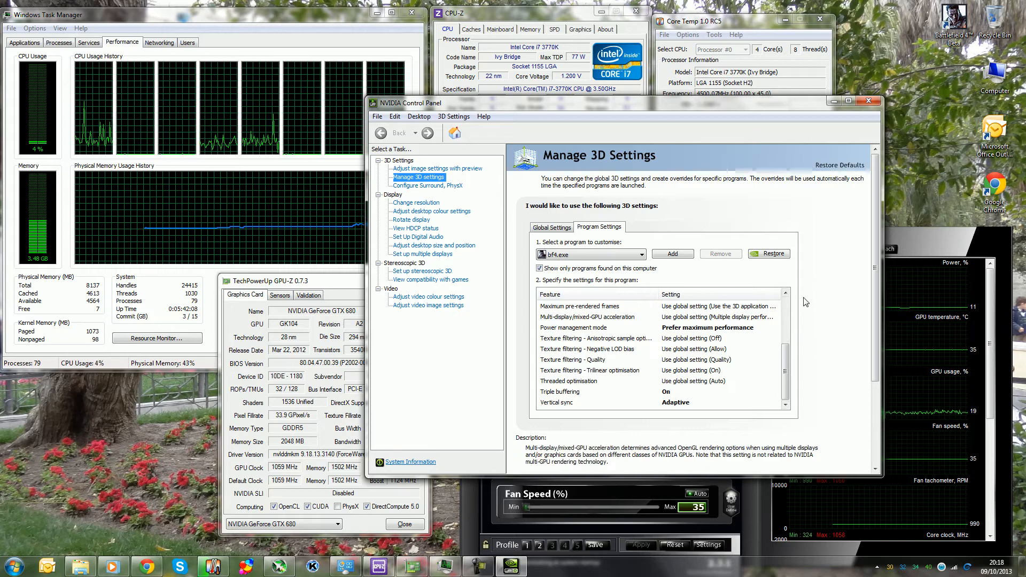
pyautogui.moveTo(842, 427)
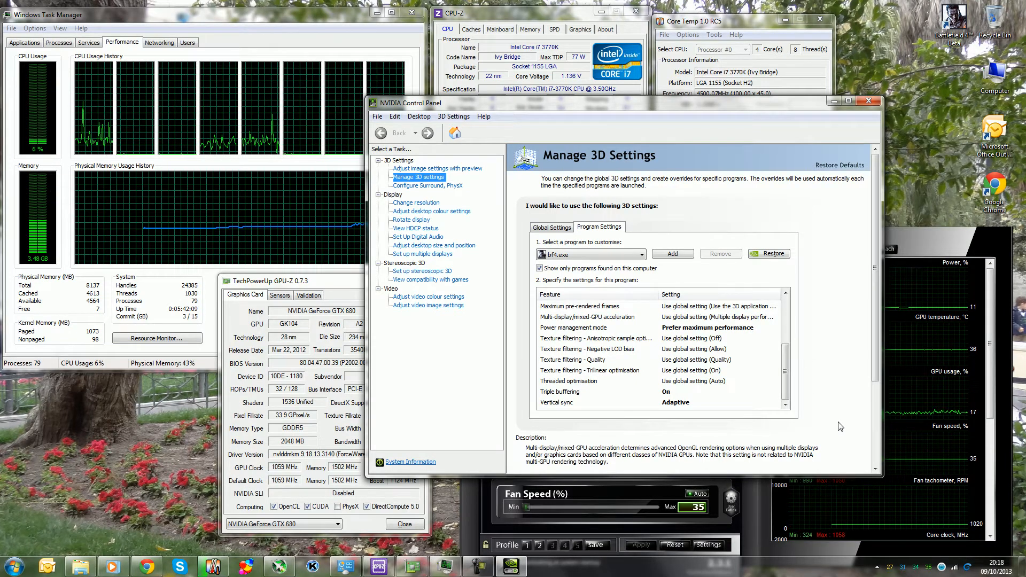
pyautogui.moveTo(727, 142)
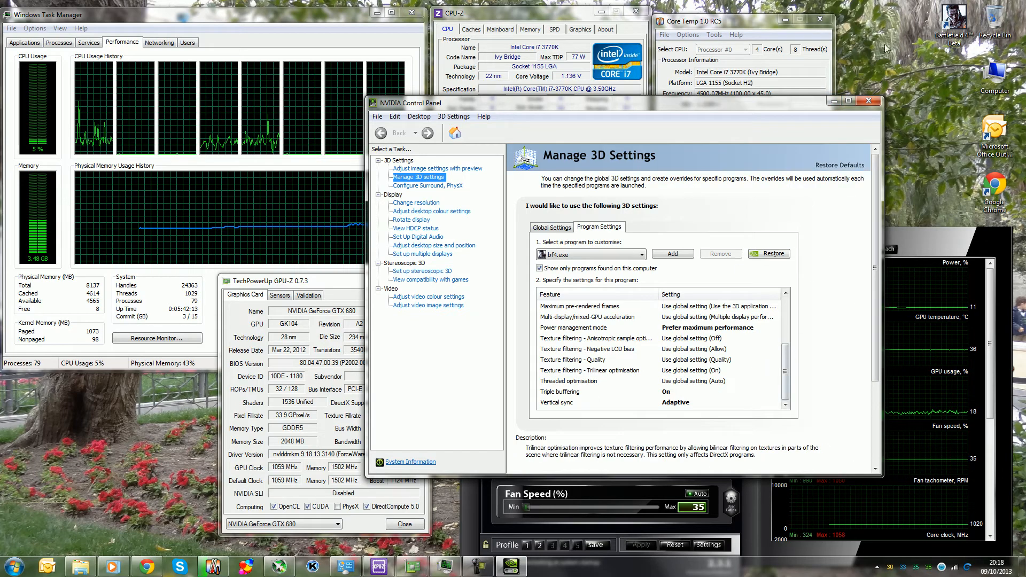
pyautogui.click(556, 402)
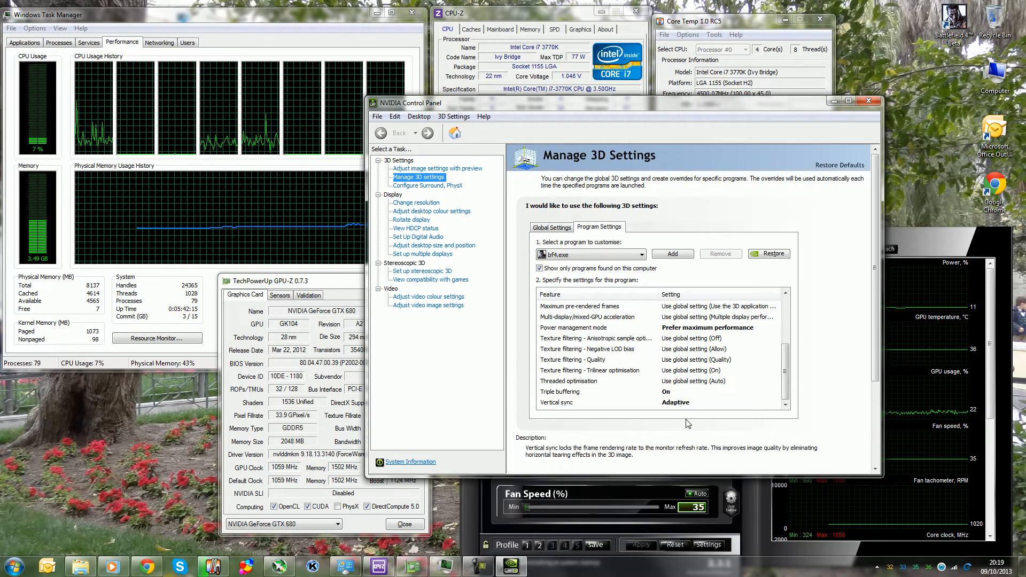
pyautogui.click(578, 306)
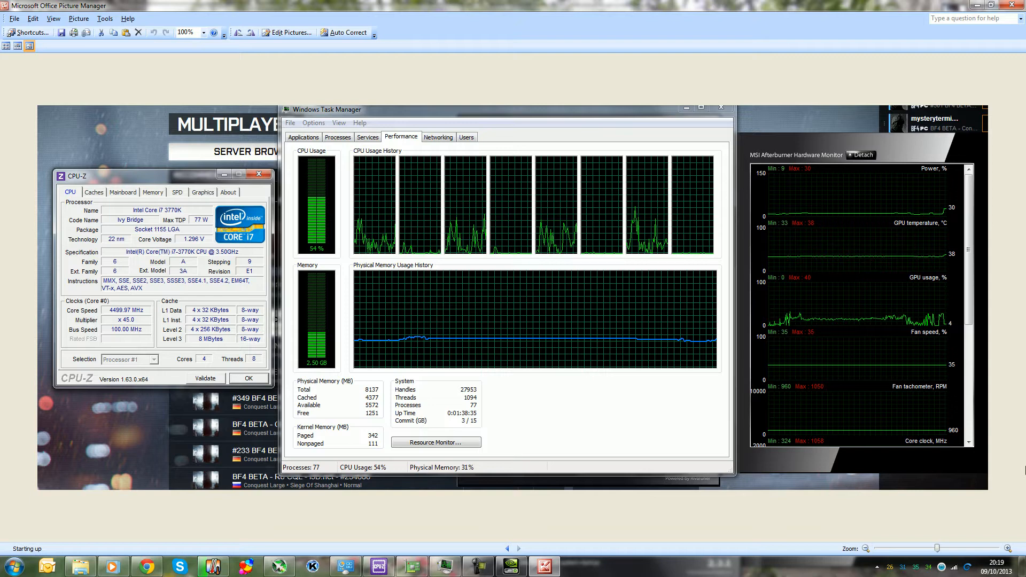
pyautogui.moveTo(820, 189)
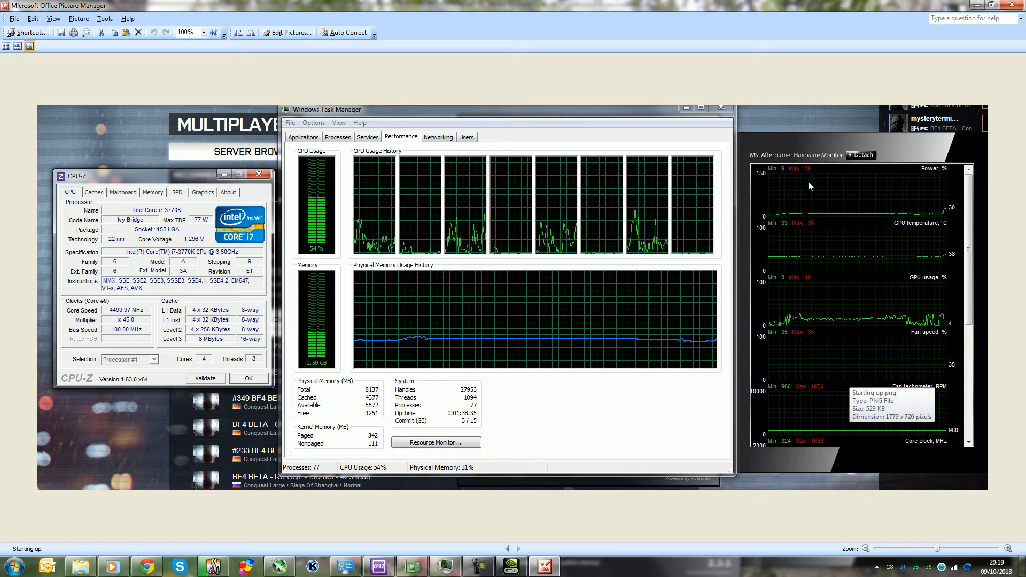
pyautogui.moveTo(916, 200)
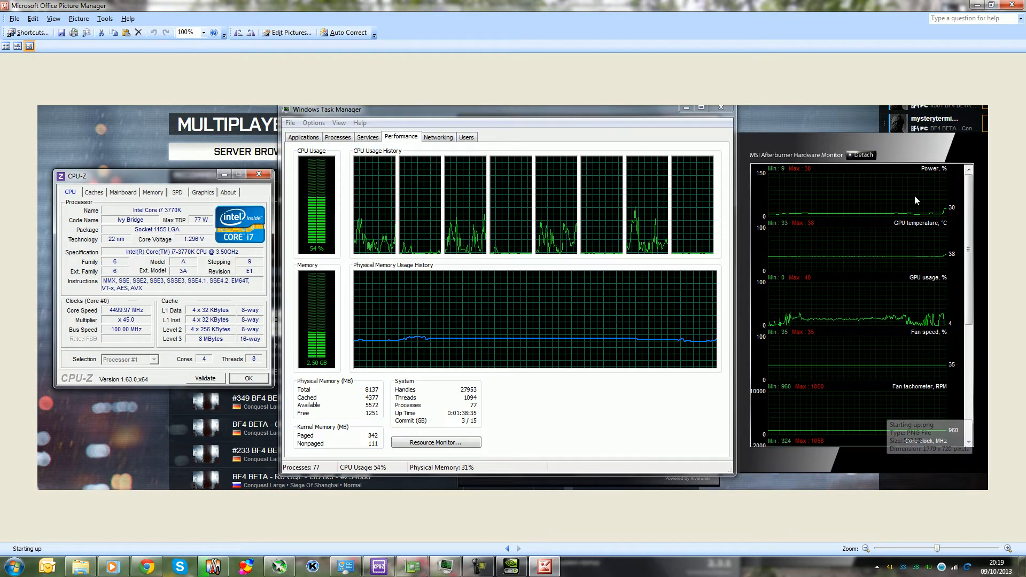
pyautogui.moveTo(950, 295)
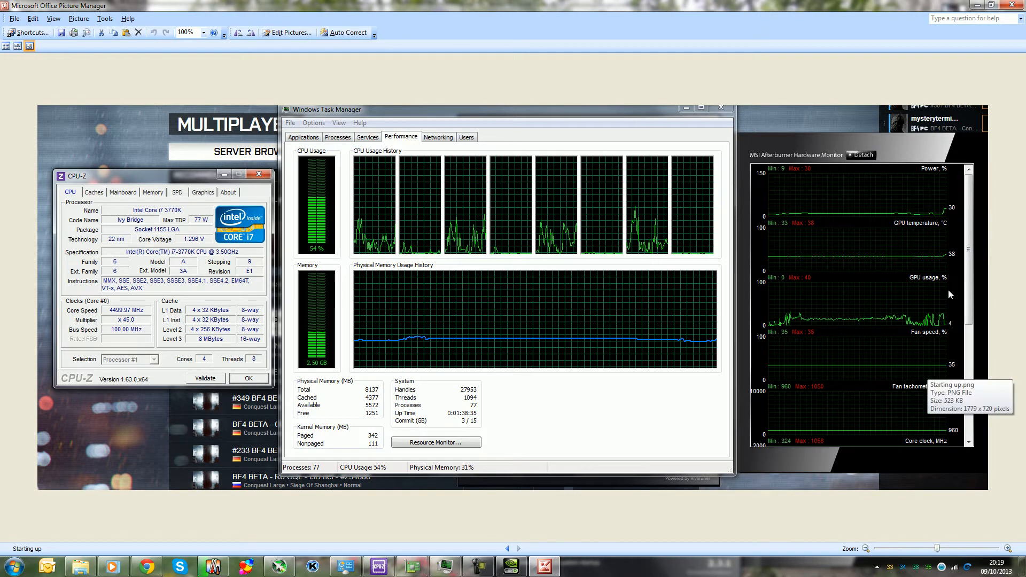
pyautogui.moveTo(996, 310)
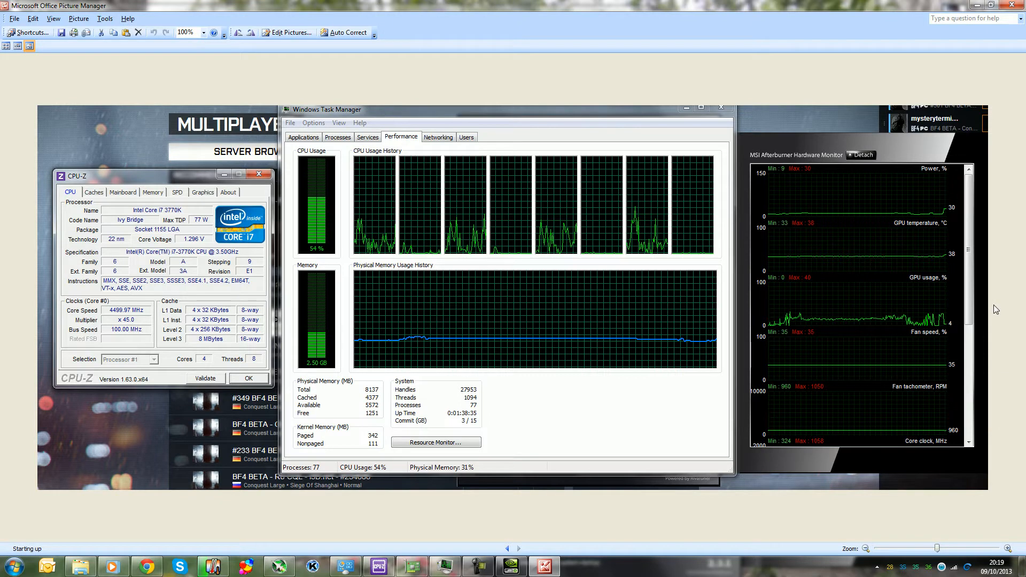
pyautogui.moveTo(799, 323)
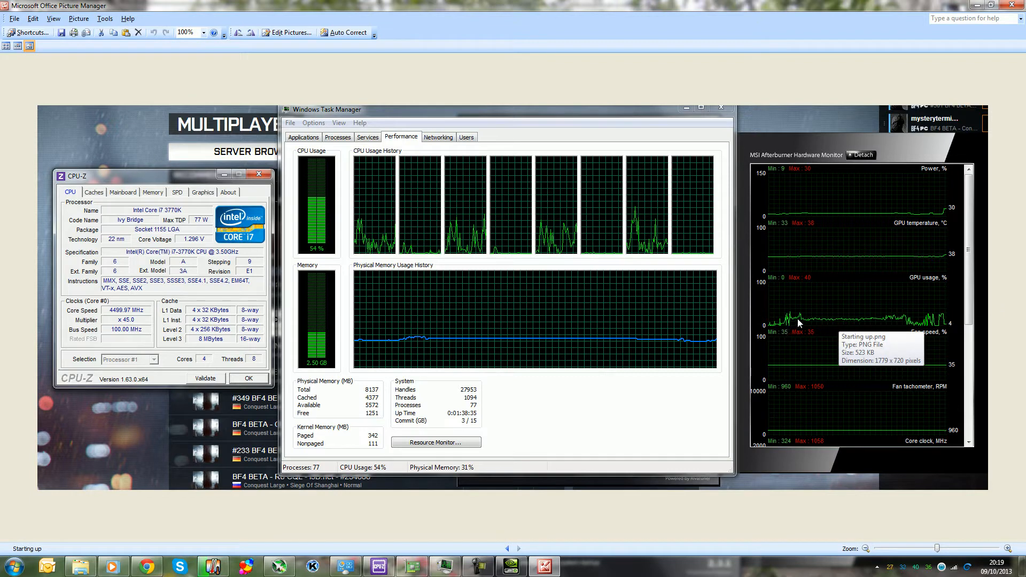
pyautogui.moveTo(781, 308)
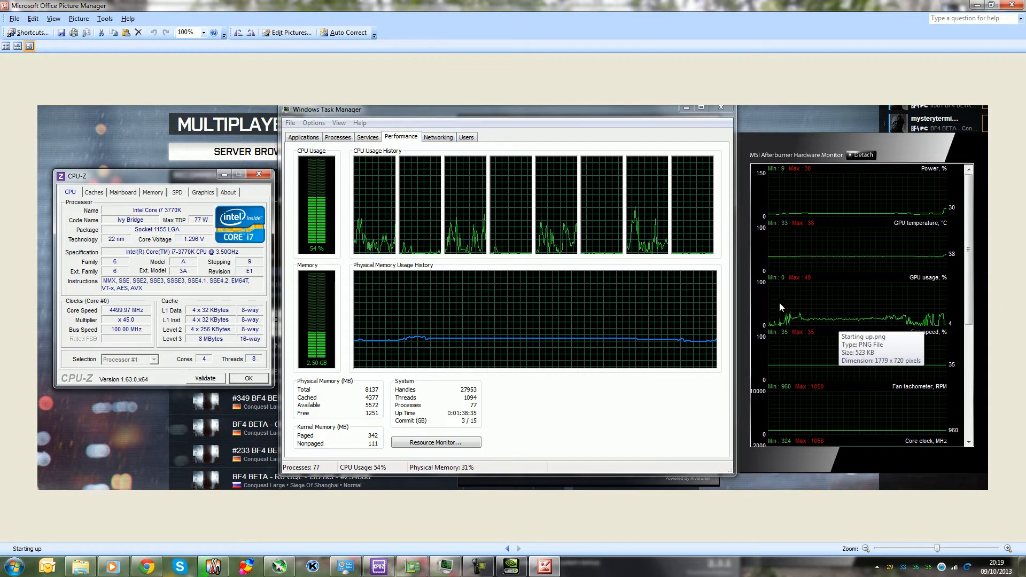
pyautogui.moveTo(1021, 298)
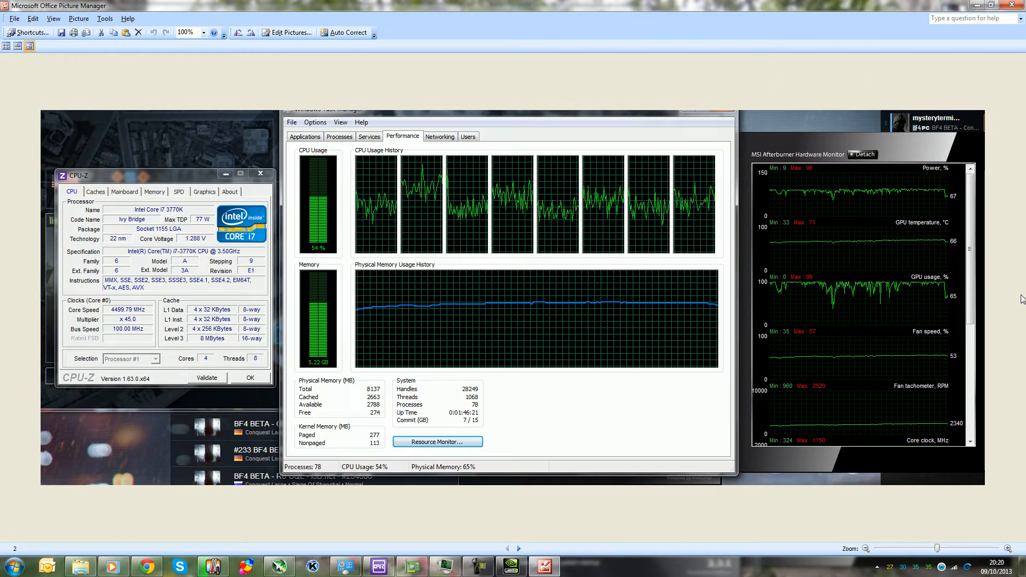
pyautogui.moveTo(658, 208)
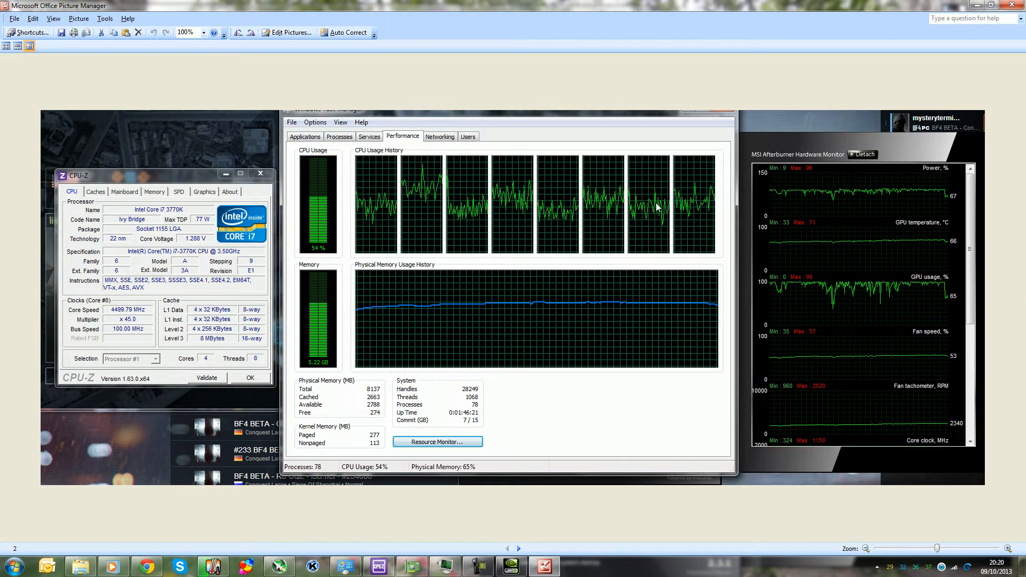
pyautogui.moveTo(555, 208)
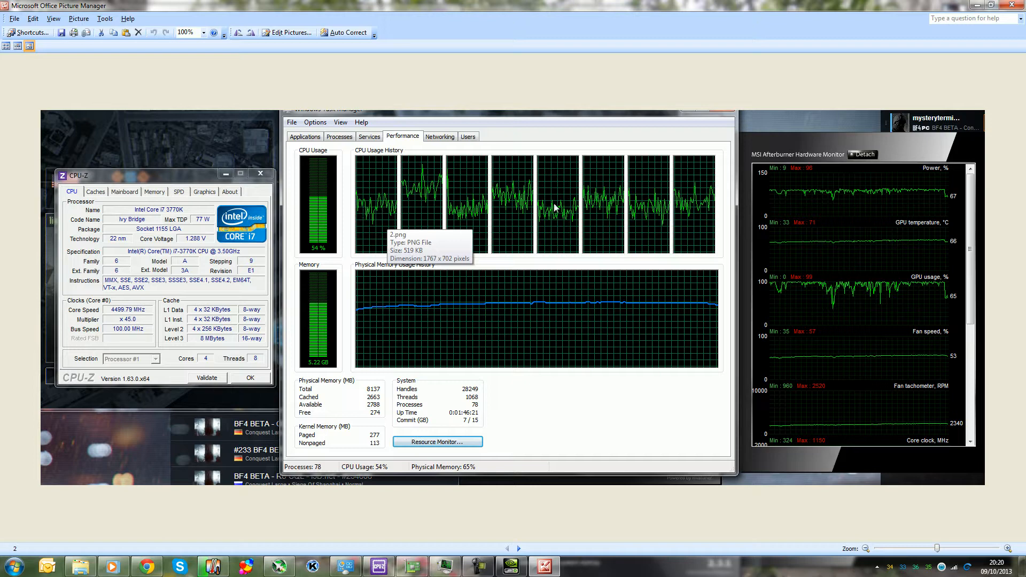
pyautogui.moveTo(524, 228)
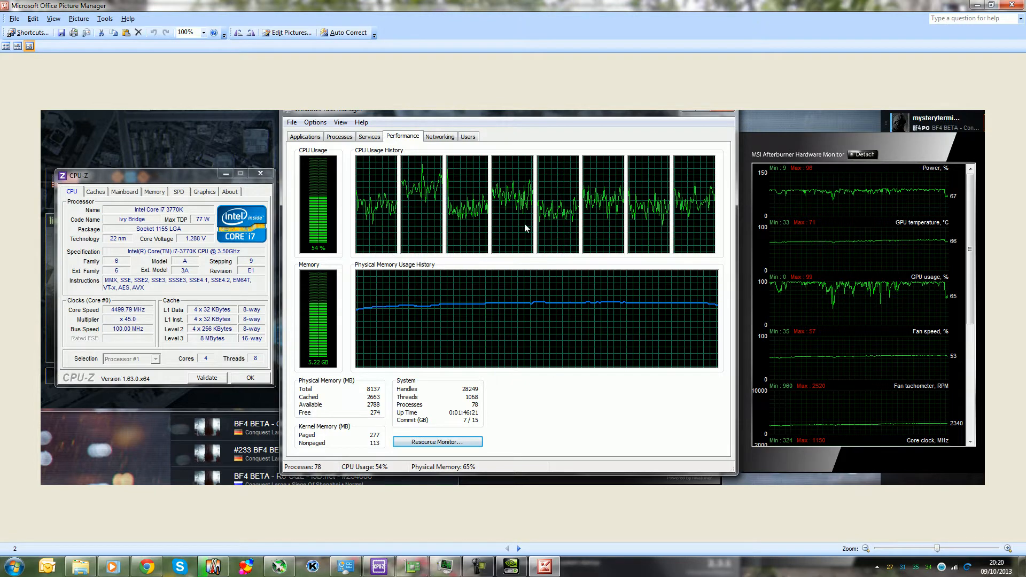
pyautogui.moveTo(366, 203)
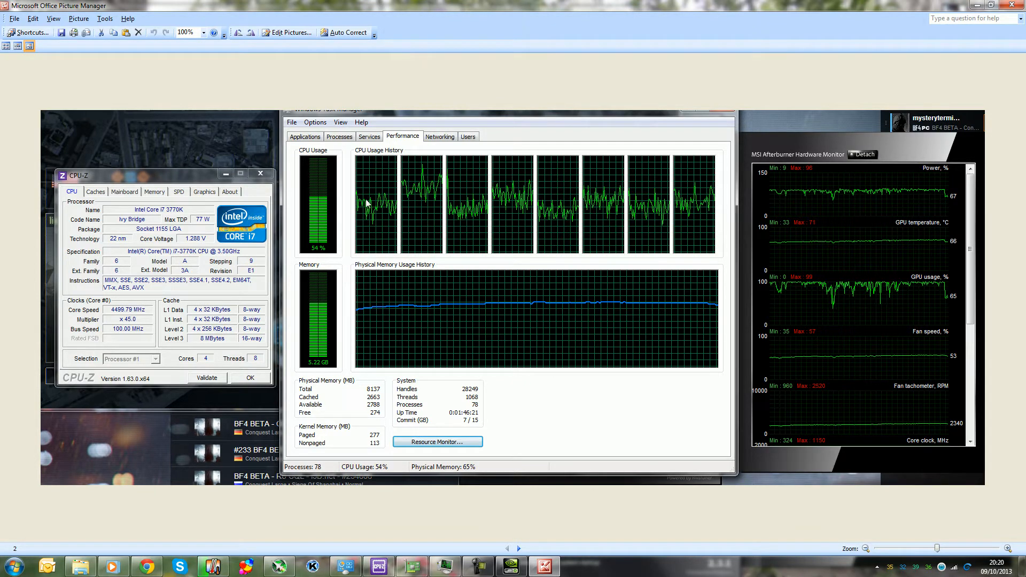
pyautogui.moveTo(515, 211)
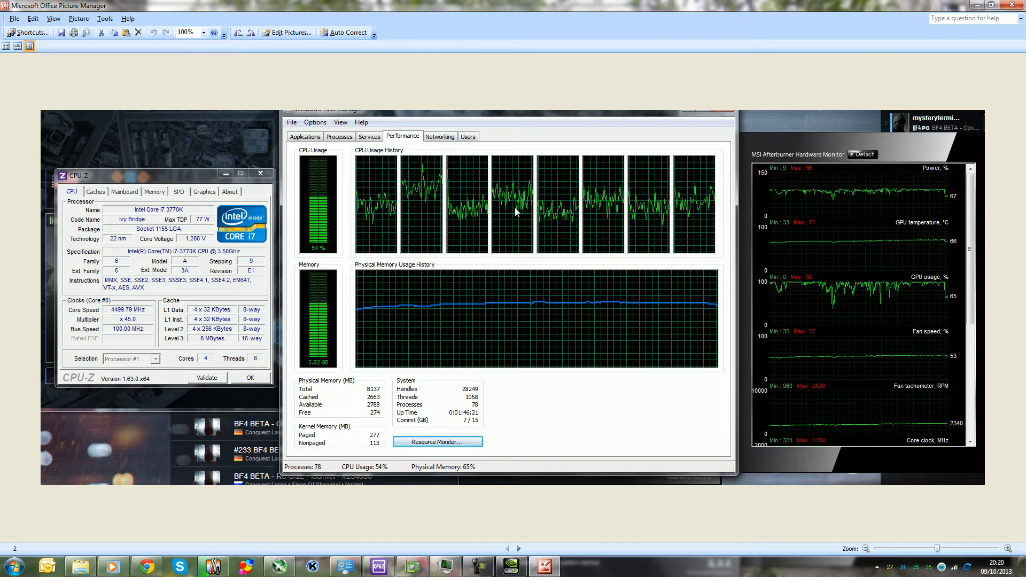
pyautogui.moveTo(374, 204)
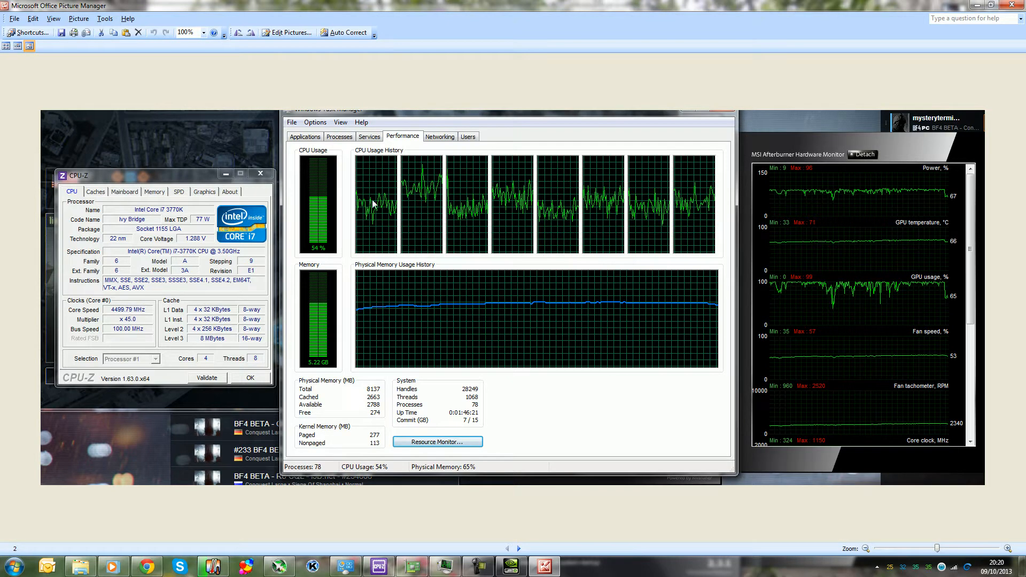
pyautogui.moveTo(400, 197)
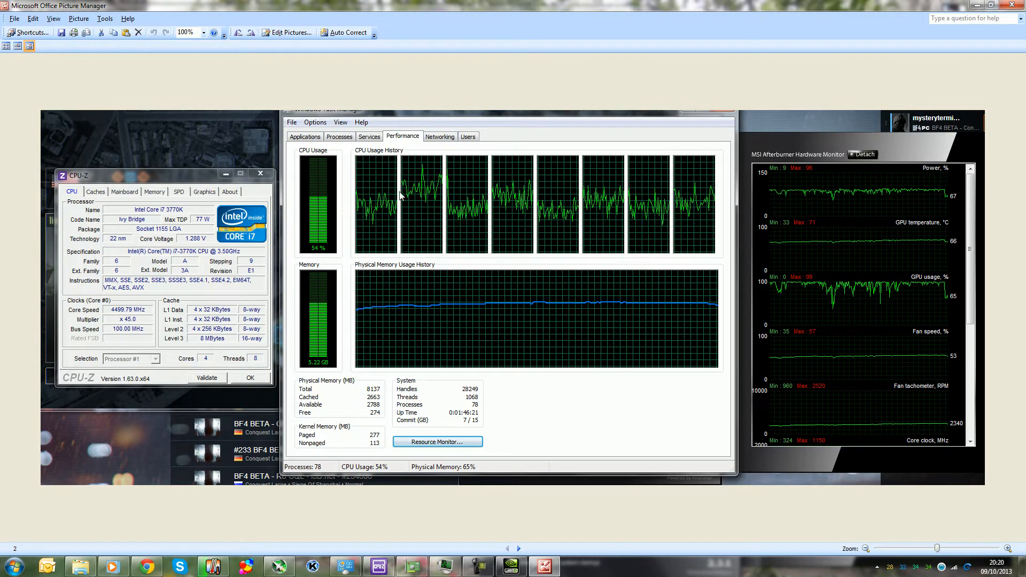
pyautogui.moveTo(467, 238)
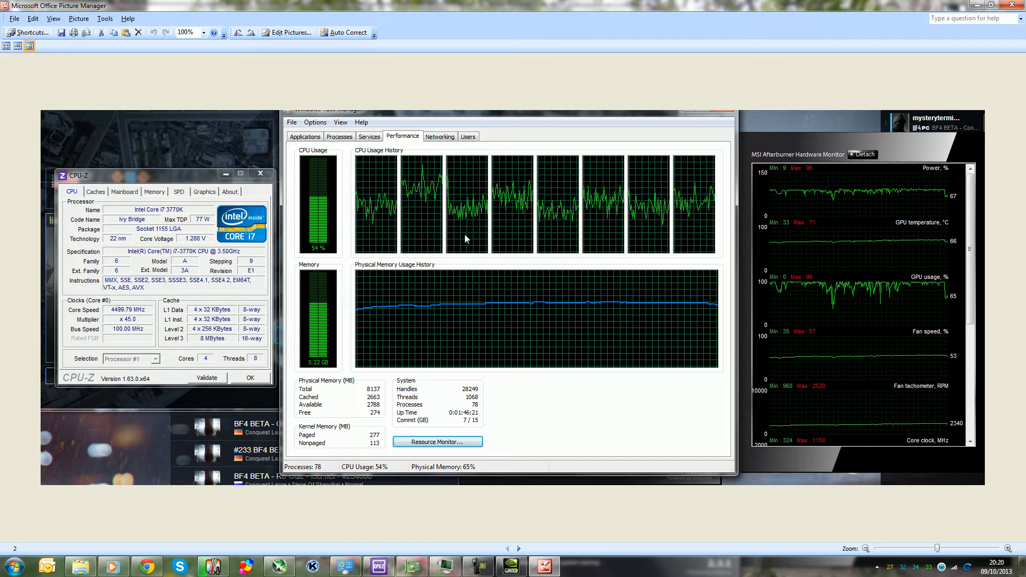
pyautogui.moveTo(758, 278)
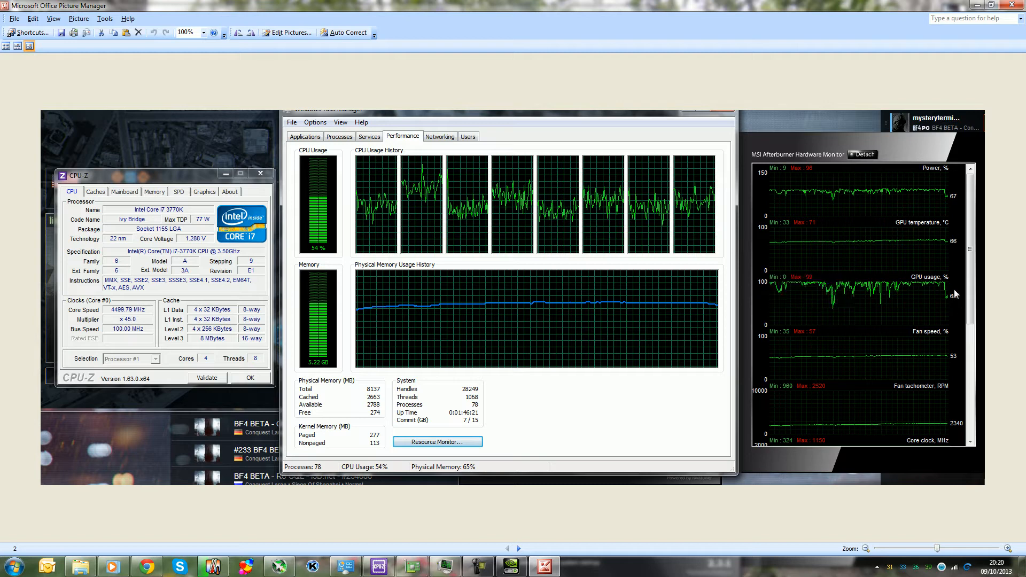
pyautogui.moveTo(790, 287)
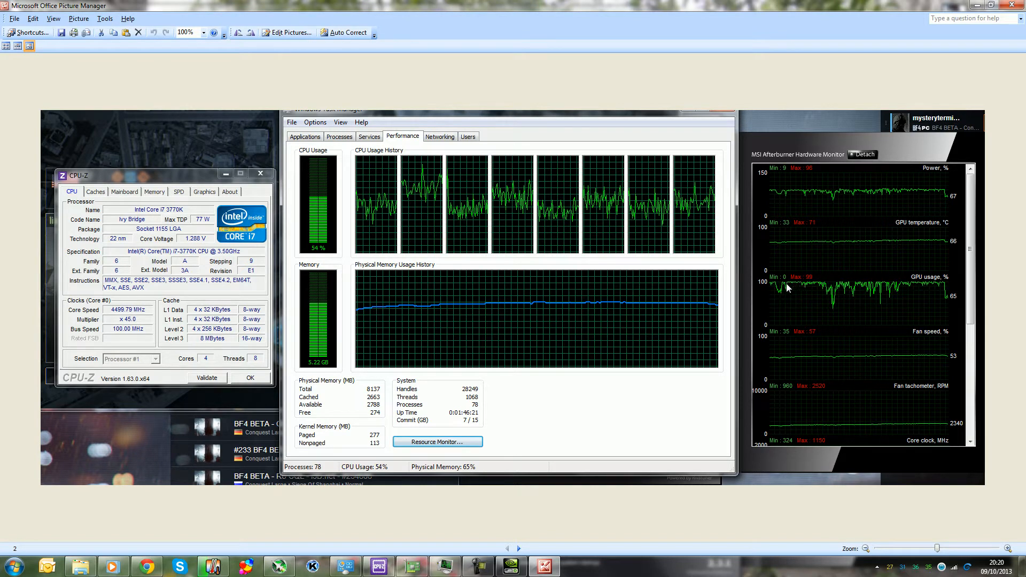
pyautogui.moveTo(841, 320)
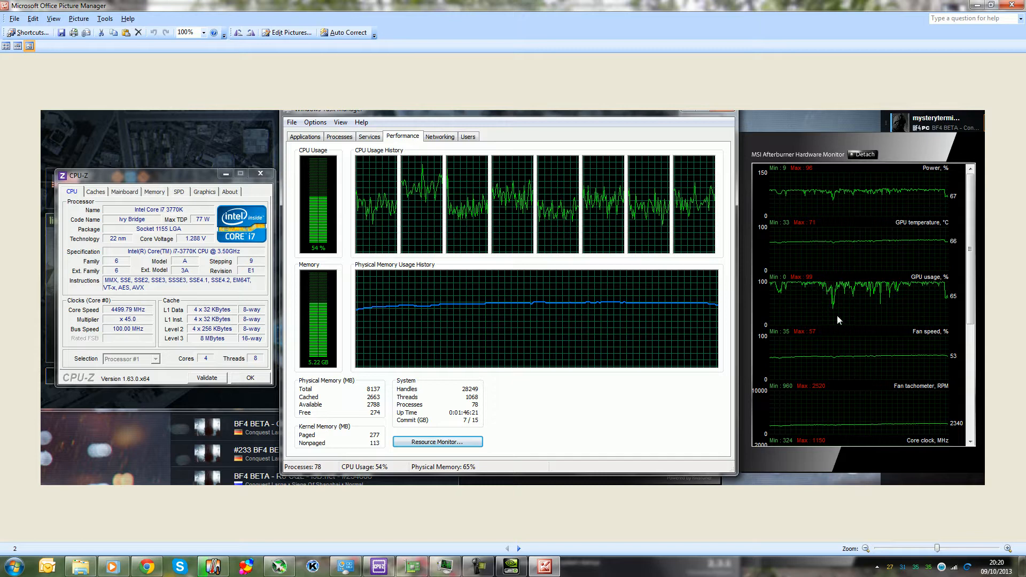
pyautogui.moveTo(896, 287)
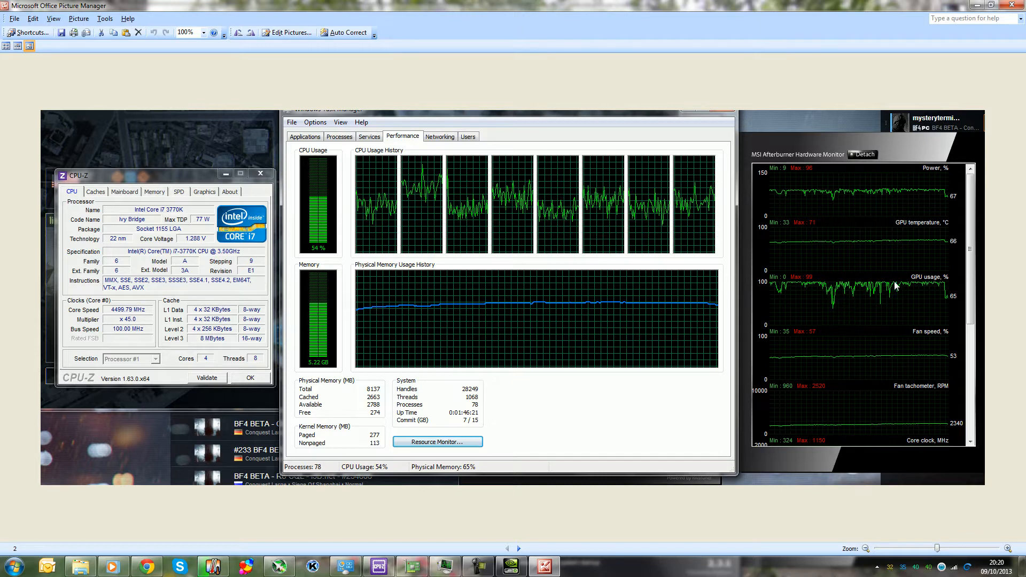
pyautogui.moveTo(866, 290)
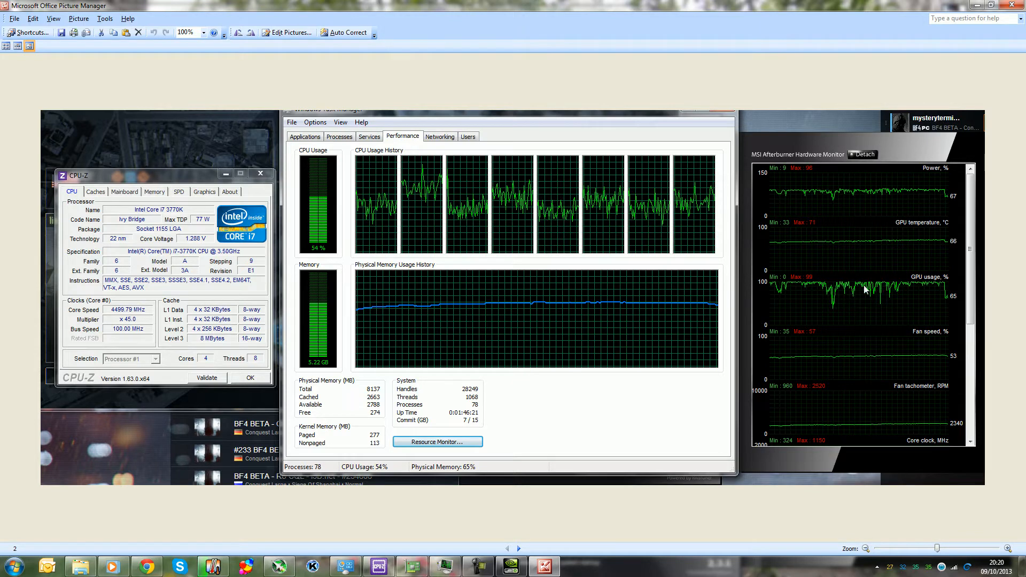
pyautogui.moveTo(891, 288)
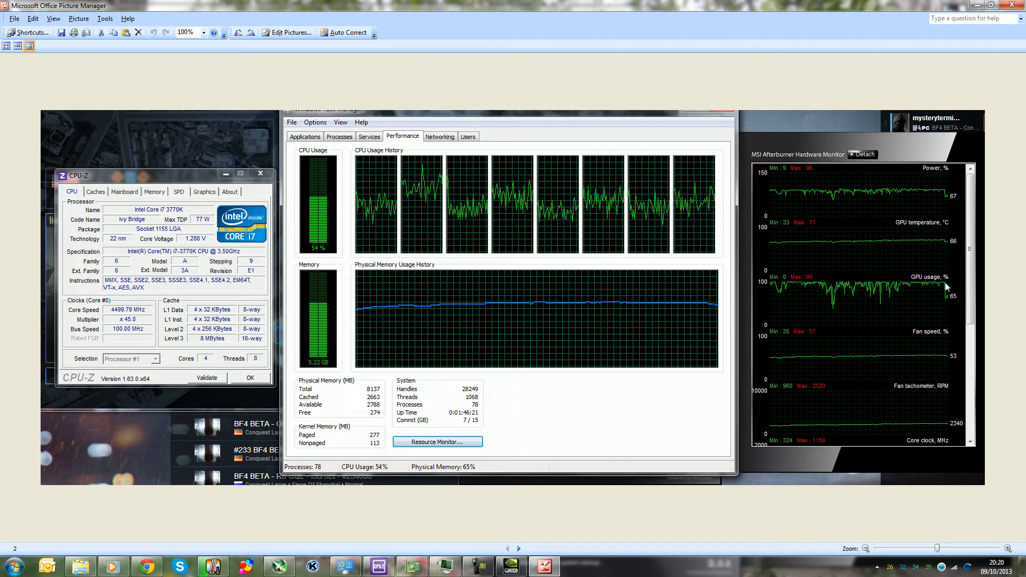
pyautogui.moveTo(789, 288)
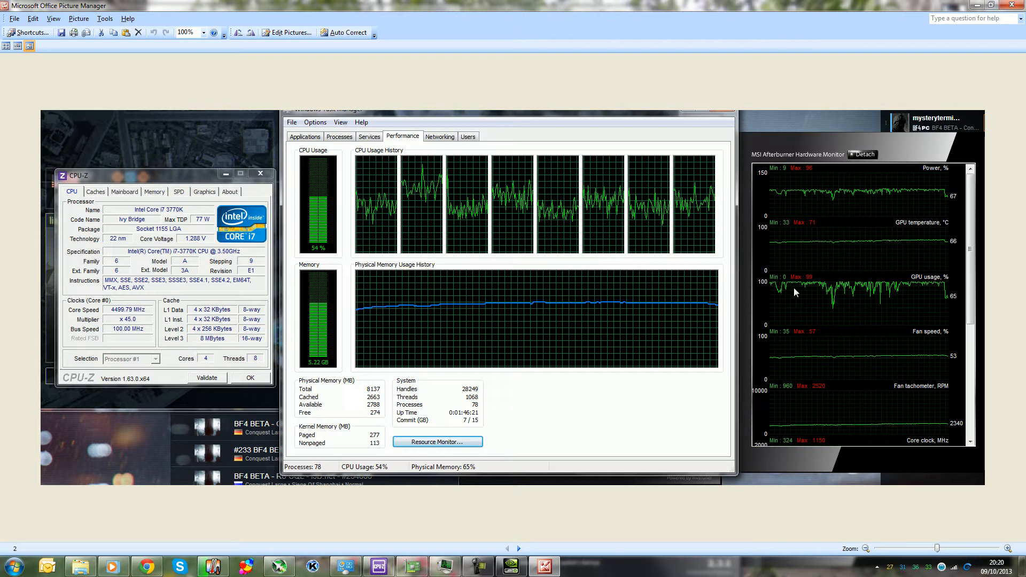
pyautogui.moveTo(799, 293)
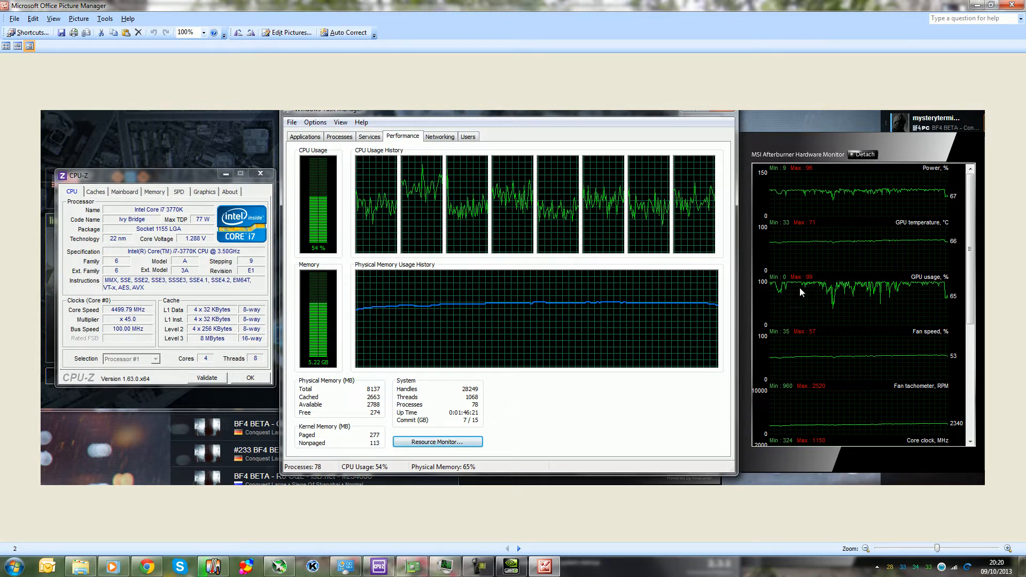
pyautogui.moveTo(897, 302)
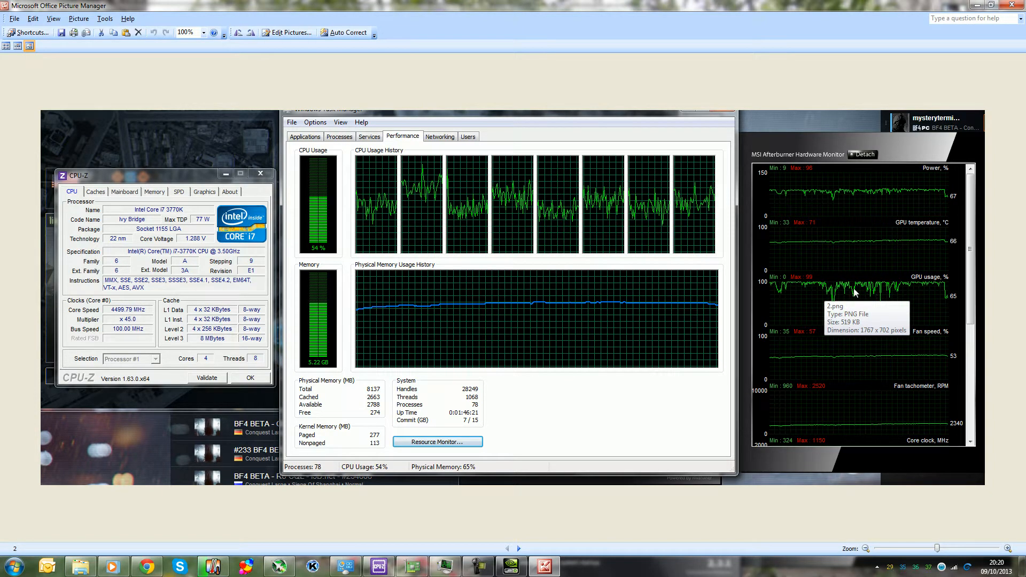
pyautogui.moveTo(836, 313)
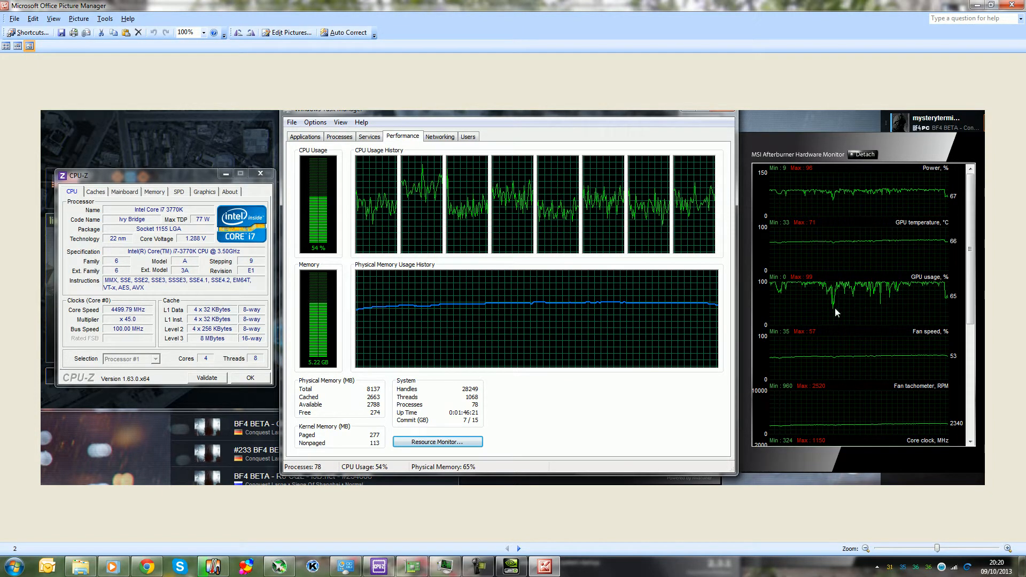
pyautogui.moveTo(884, 314)
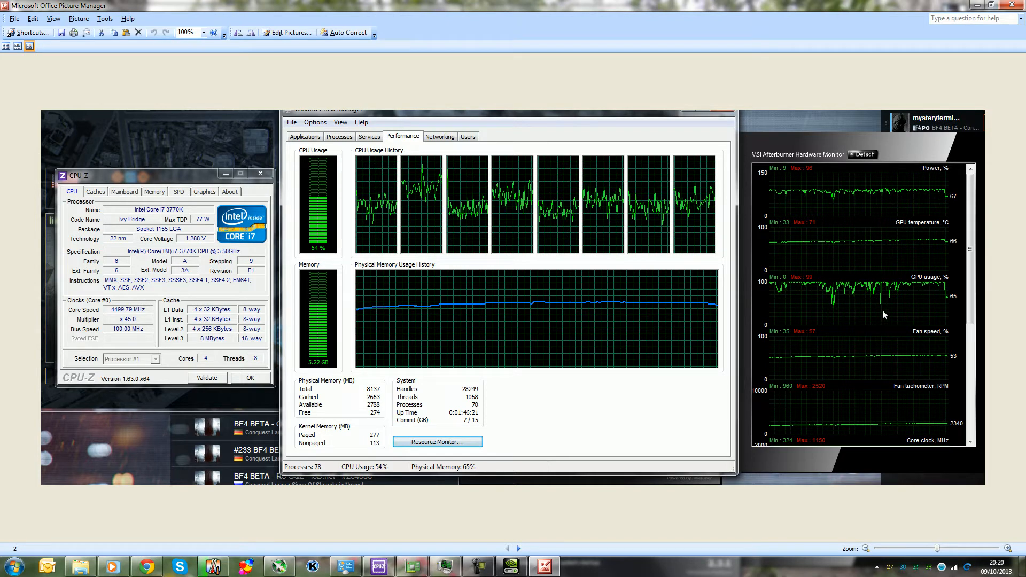
pyautogui.moveTo(841, 295)
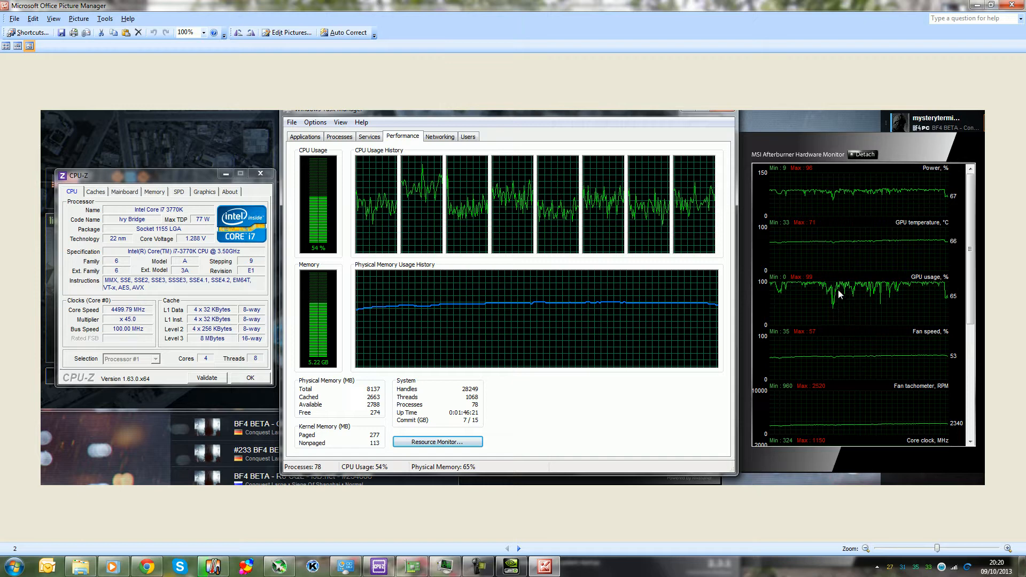
pyautogui.moveTo(1019, 325)
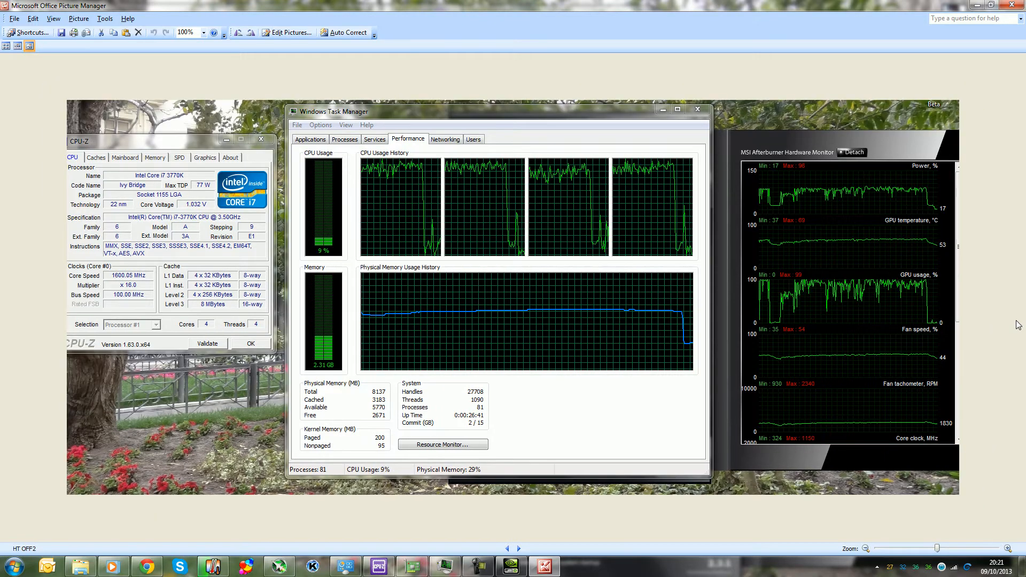
pyautogui.moveTo(627, 203)
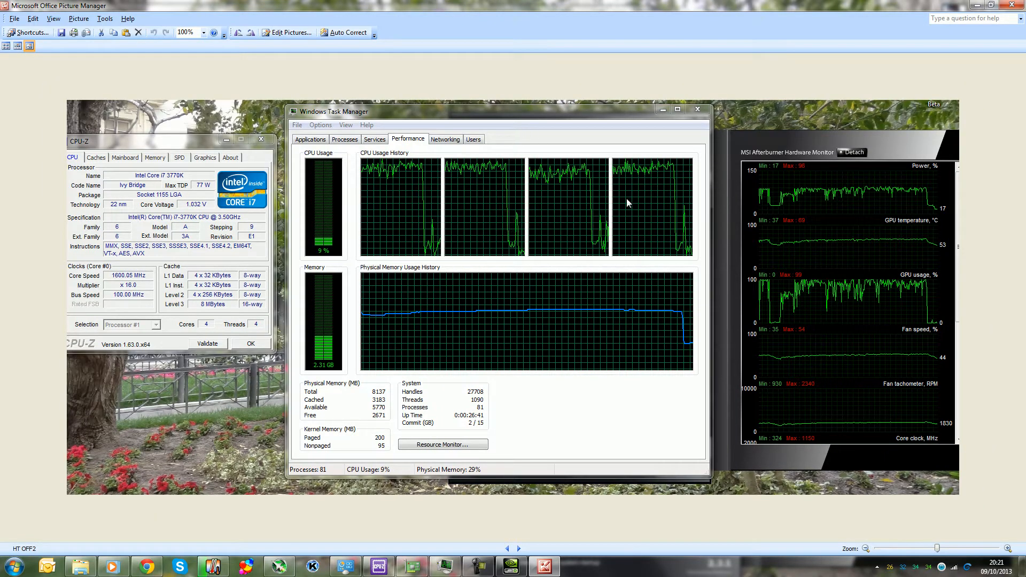
pyautogui.moveTo(608, 208)
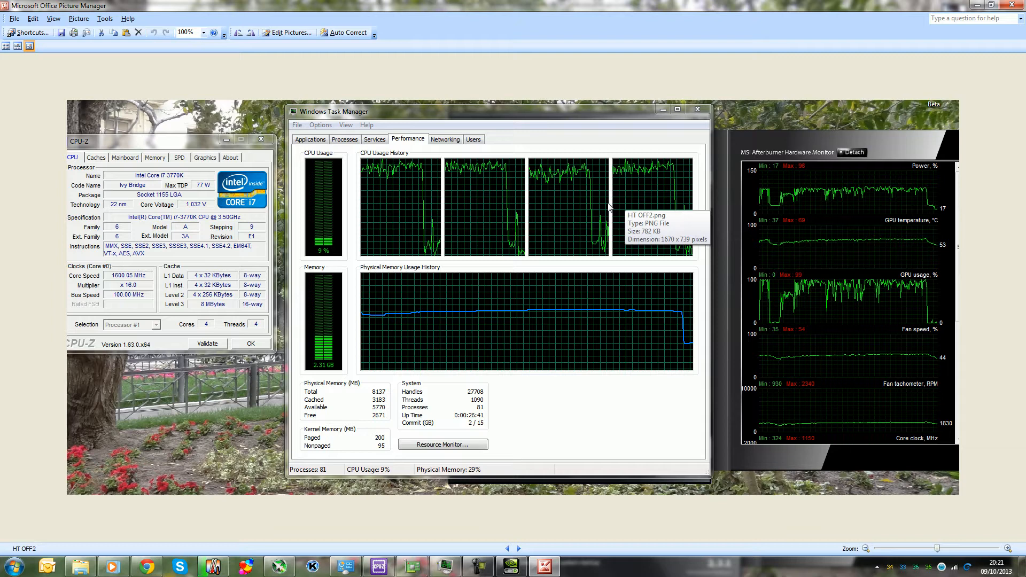
pyautogui.moveTo(559, 281)
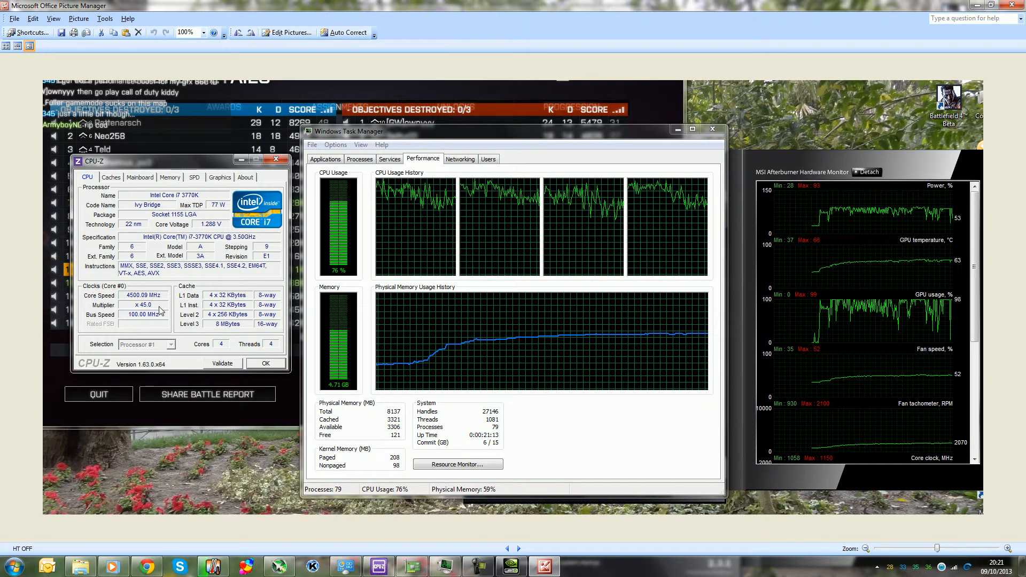
pyautogui.moveTo(131, 308)
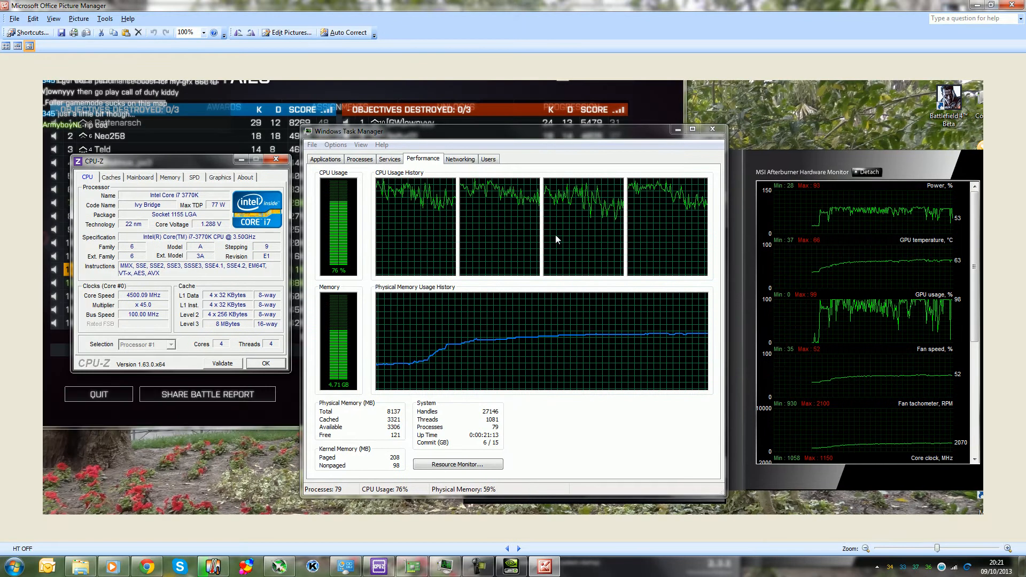
pyautogui.moveTo(481, 183)
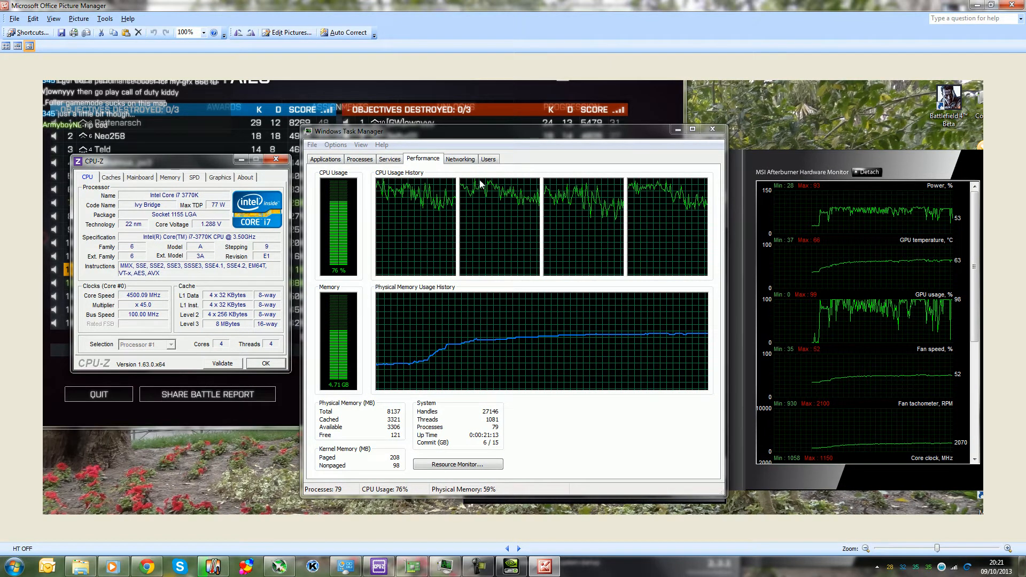
pyautogui.moveTo(378, 214)
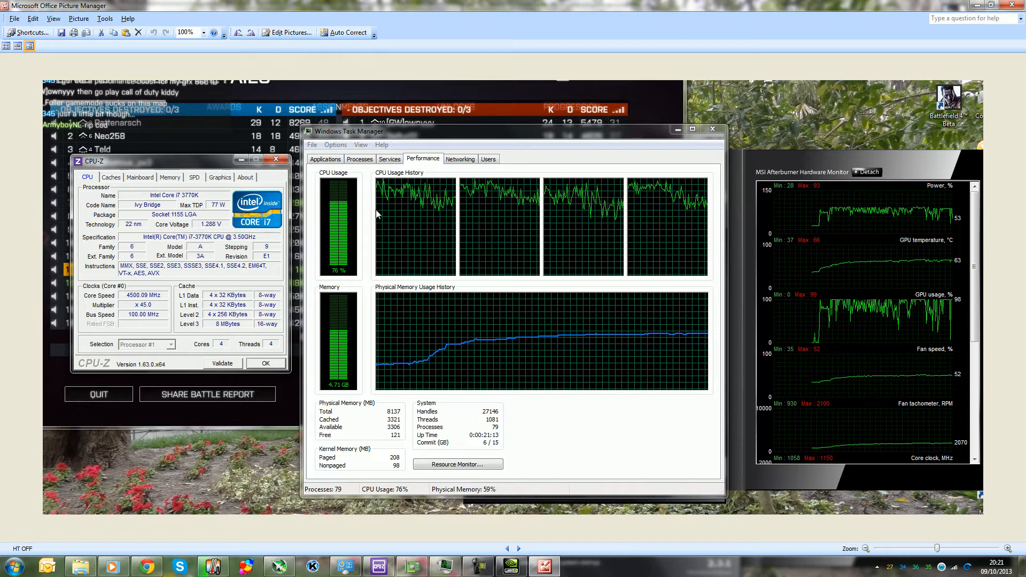
pyautogui.moveTo(679, 224)
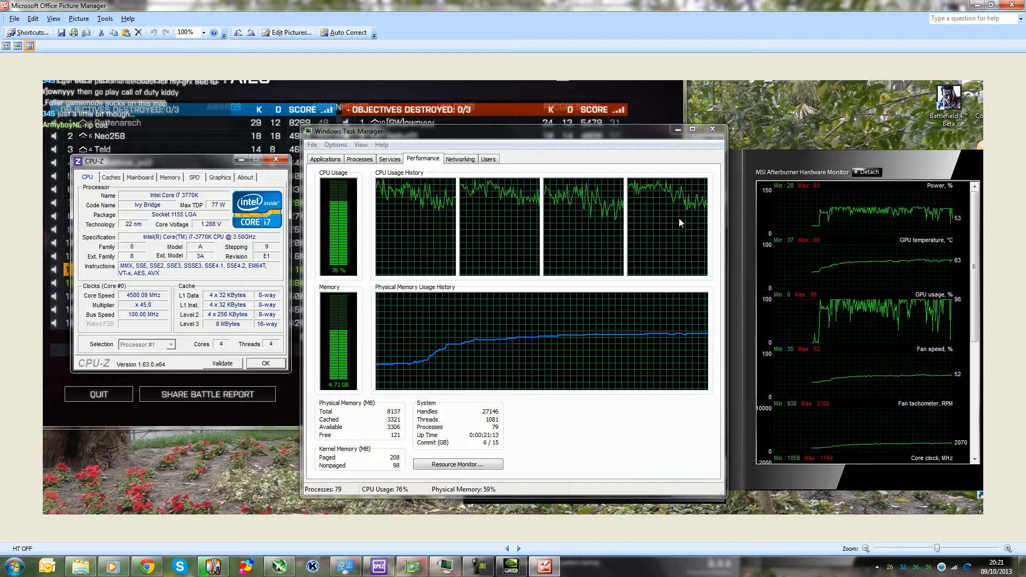
pyautogui.moveTo(468, 249)
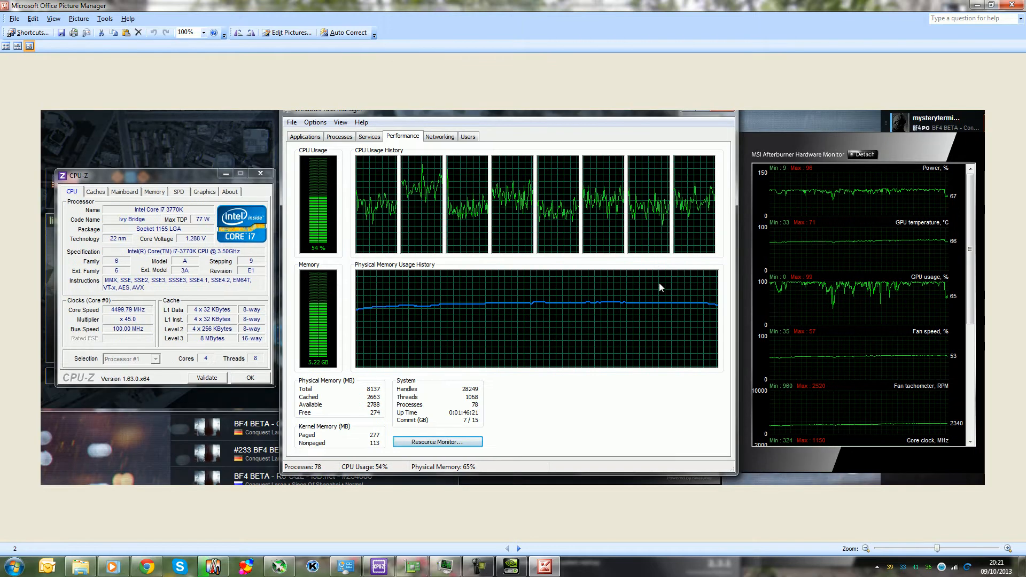
pyautogui.moveTo(700, 206)
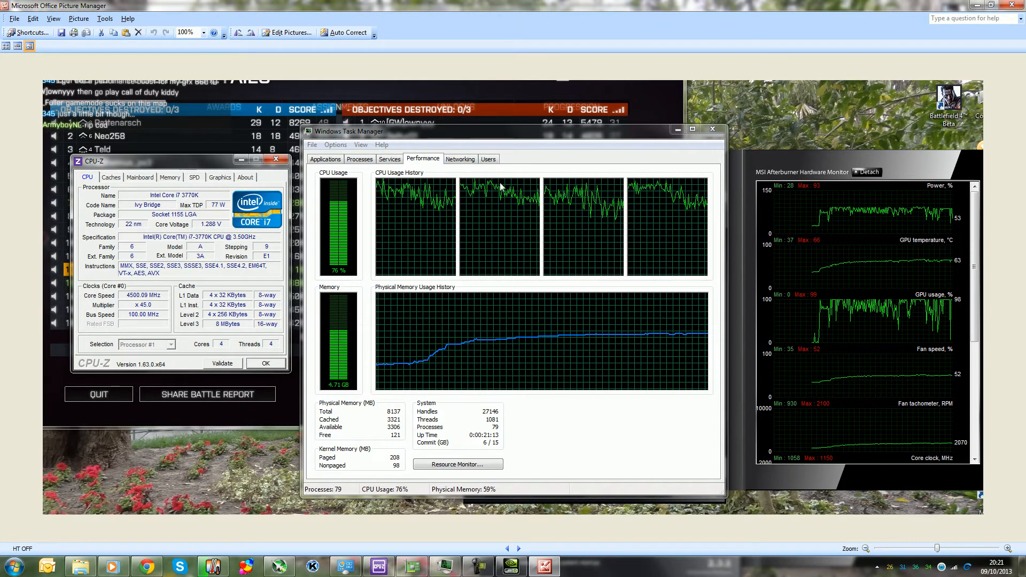
pyautogui.moveTo(597, 190)
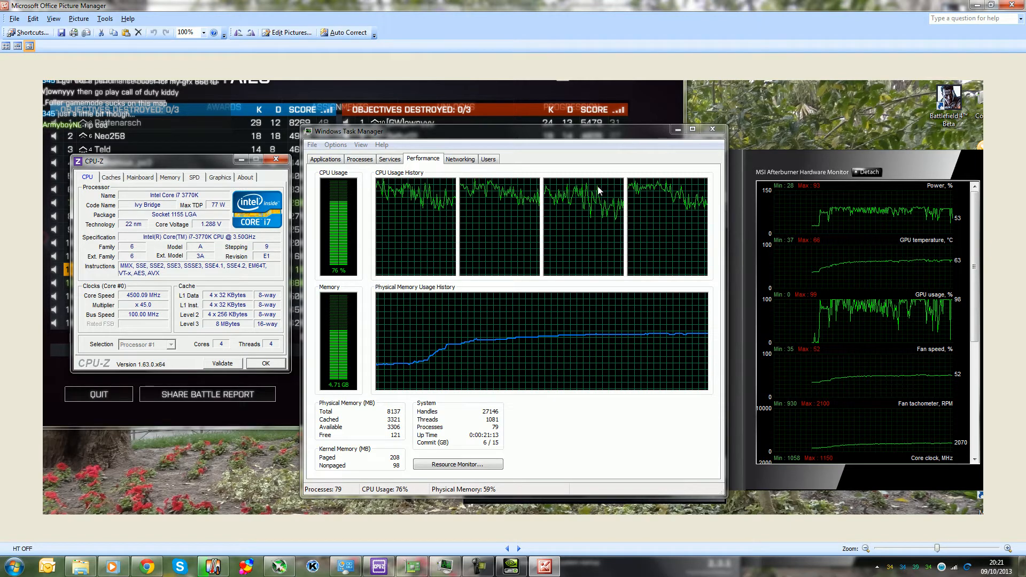
pyautogui.moveTo(376, 201)
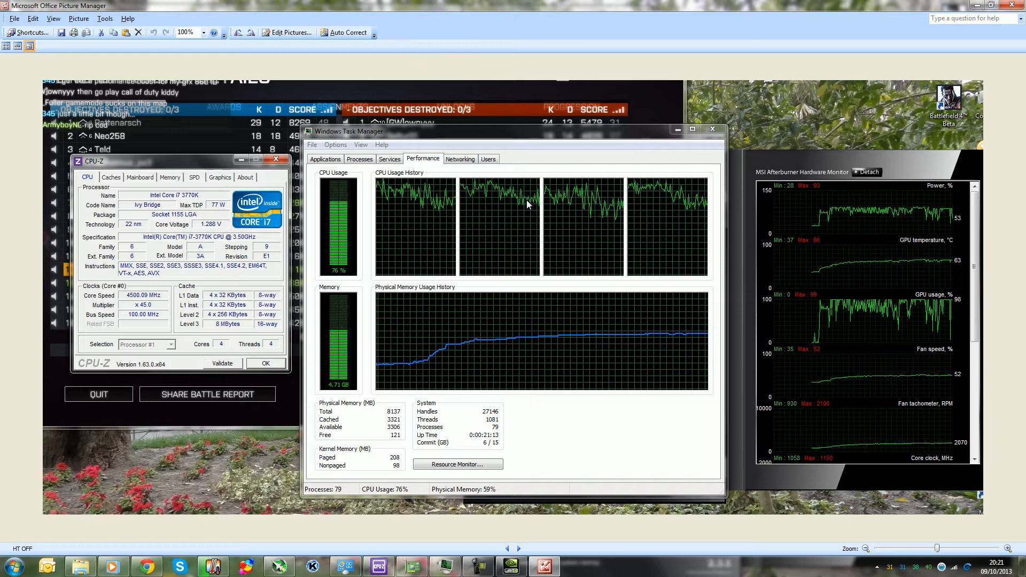
pyautogui.moveTo(423, 205)
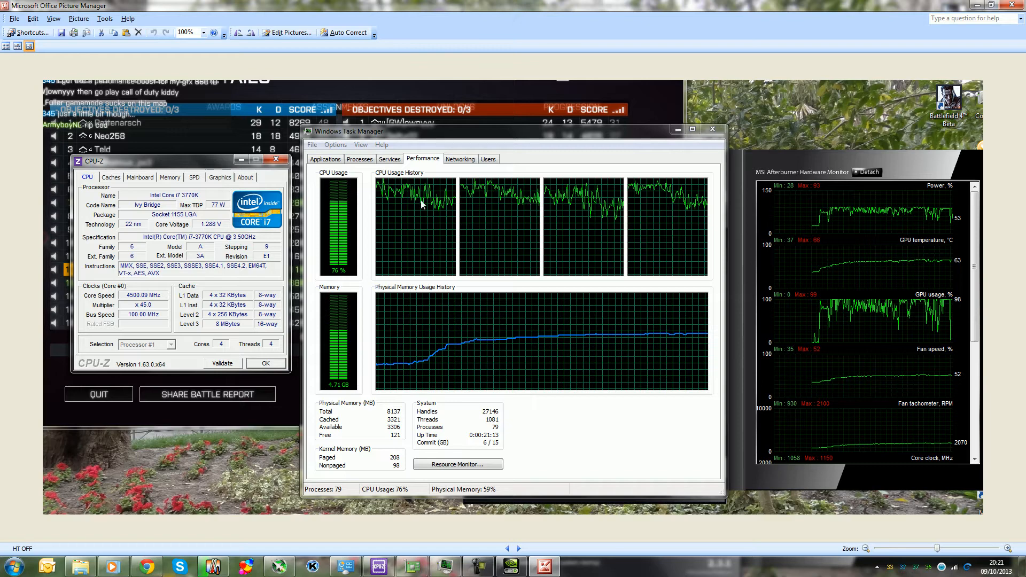
pyautogui.moveTo(422, 203)
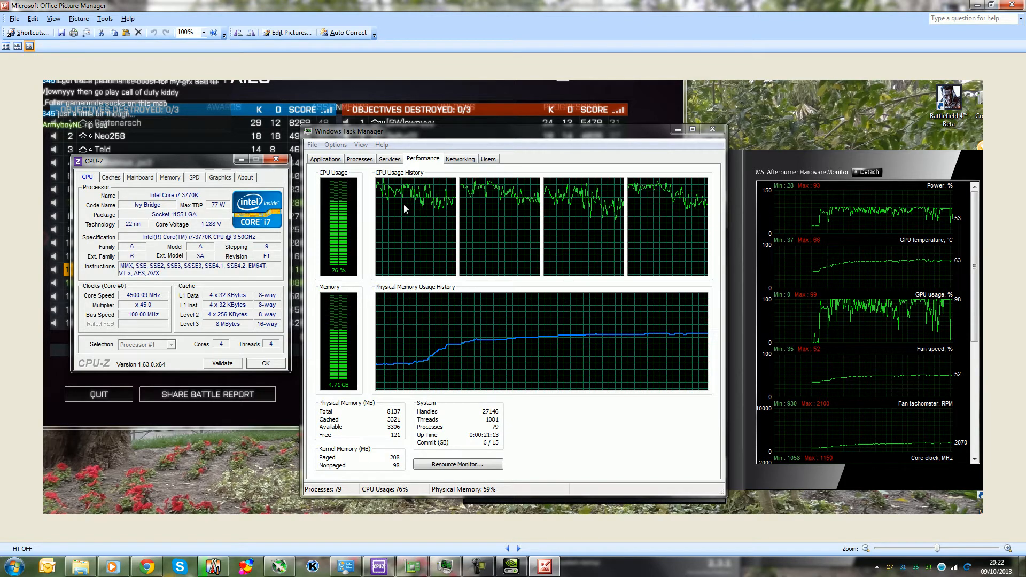
pyautogui.moveTo(651, 241)
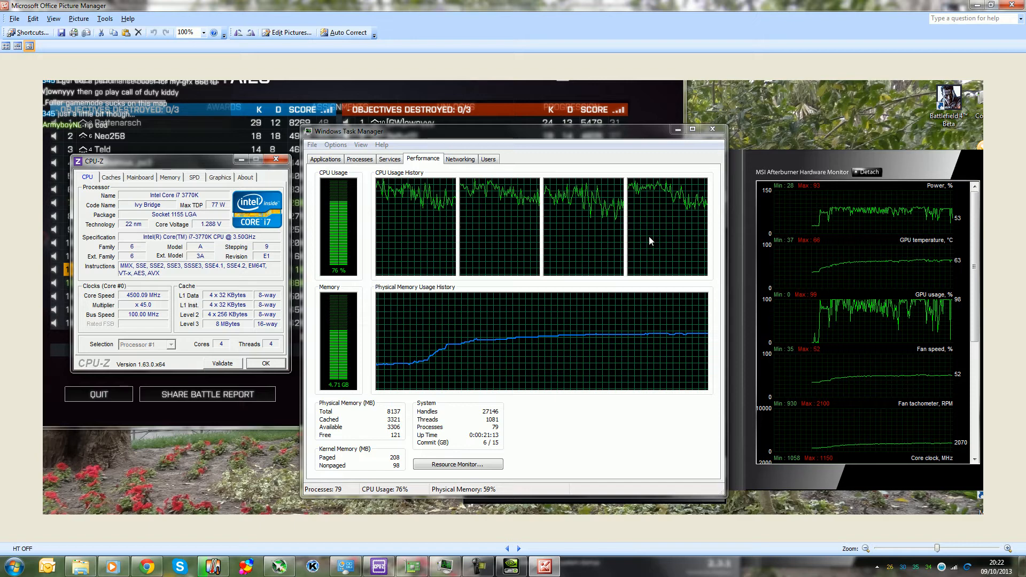
pyautogui.moveTo(644, 244)
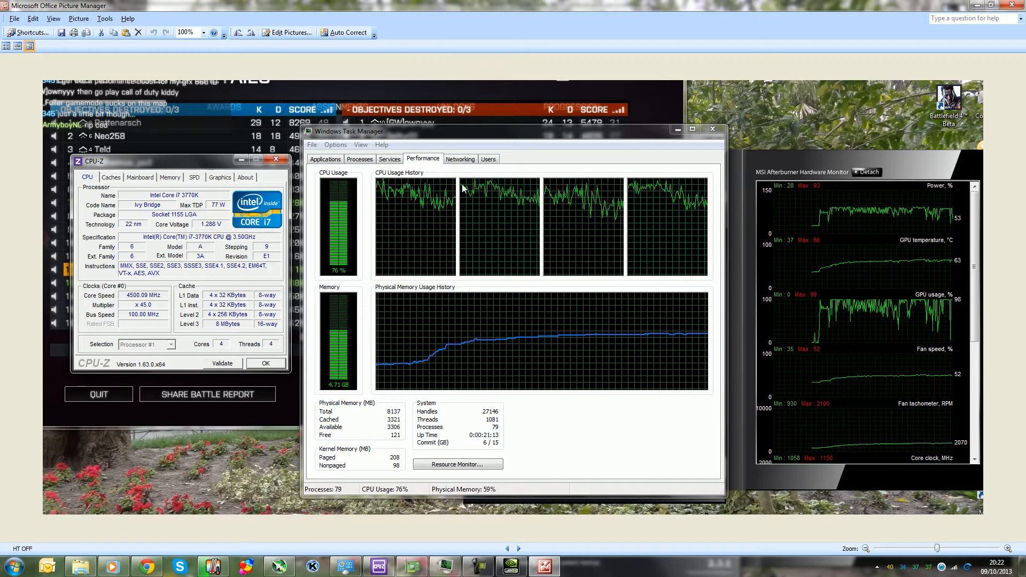
pyautogui.moveTo(675, 182)
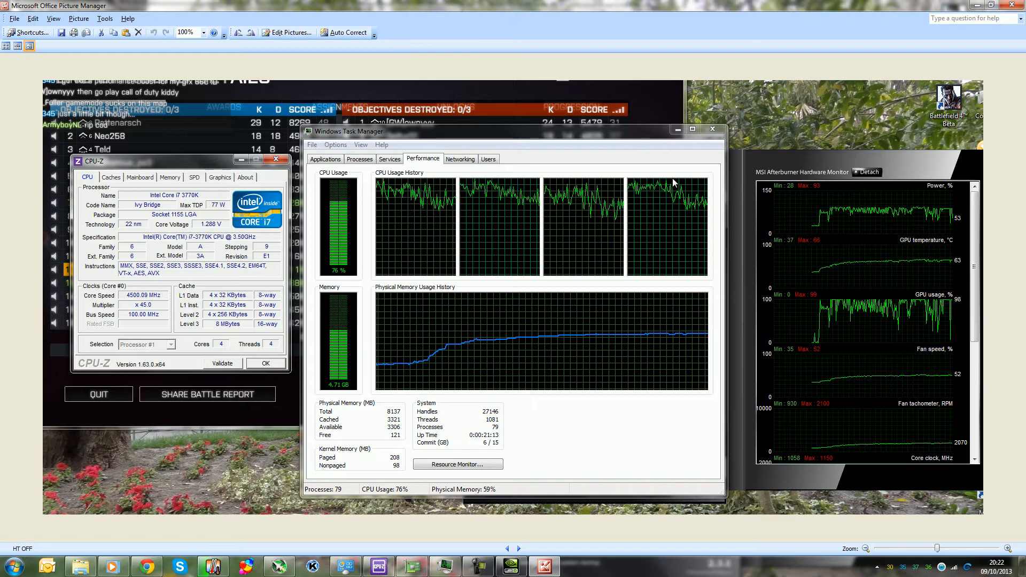
pyautogui.moveTo(713, 216)
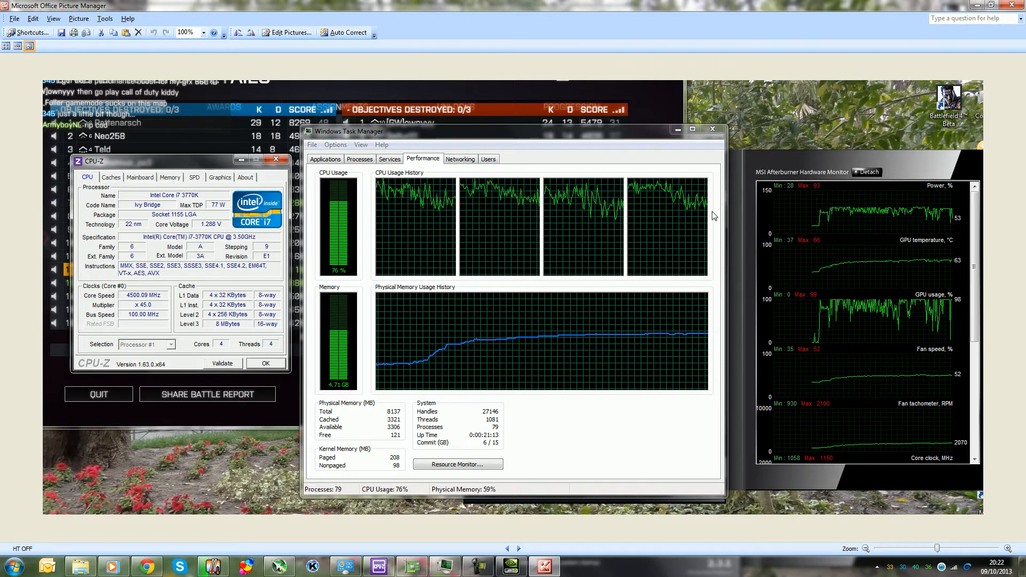
pyautogui.moveTo(718, 211)
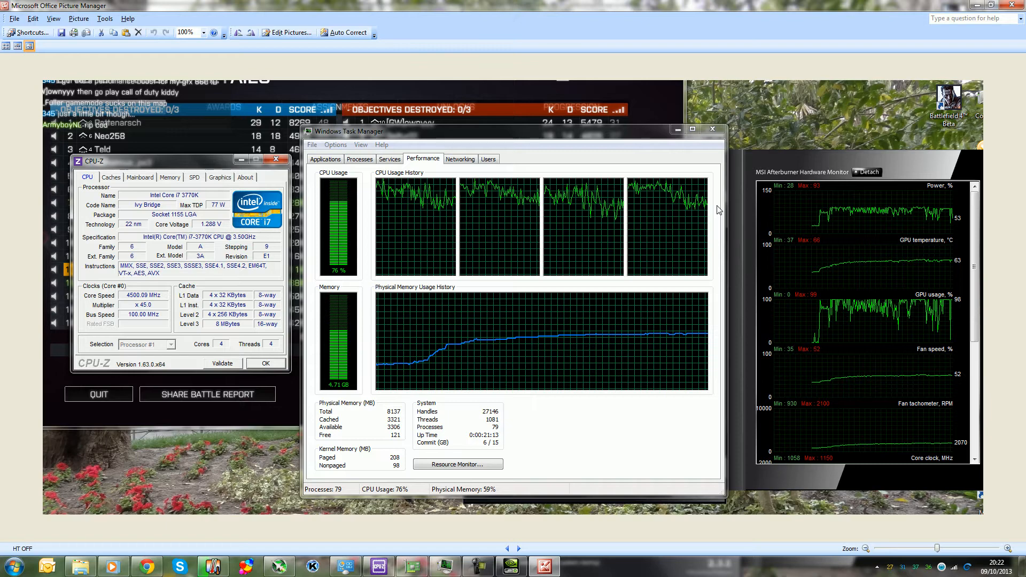
pyautogui.moveTo(686, 201)
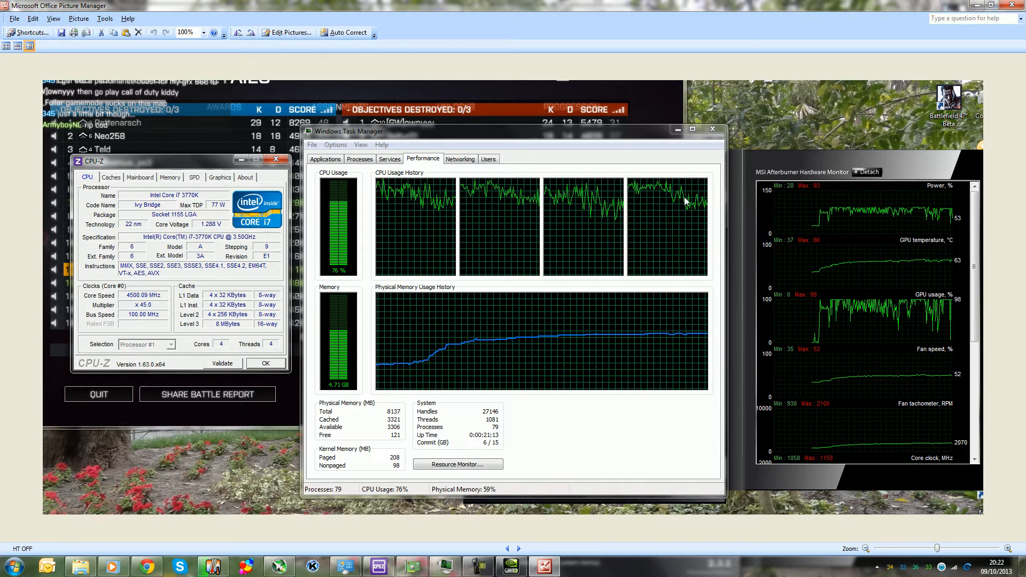
pyautogui.moveTo(681, 203)
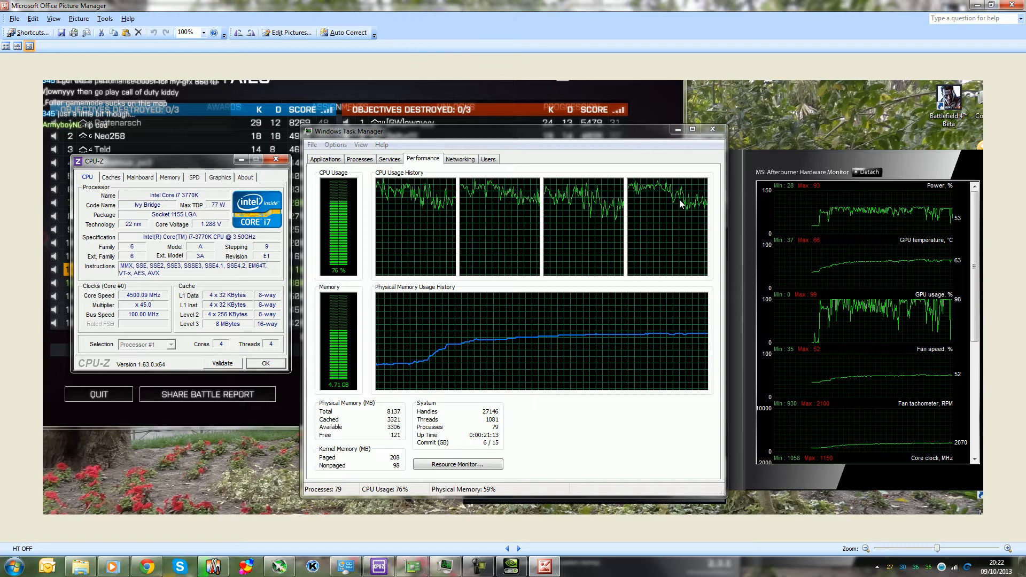
pyautogui.moveTo(613, 188)
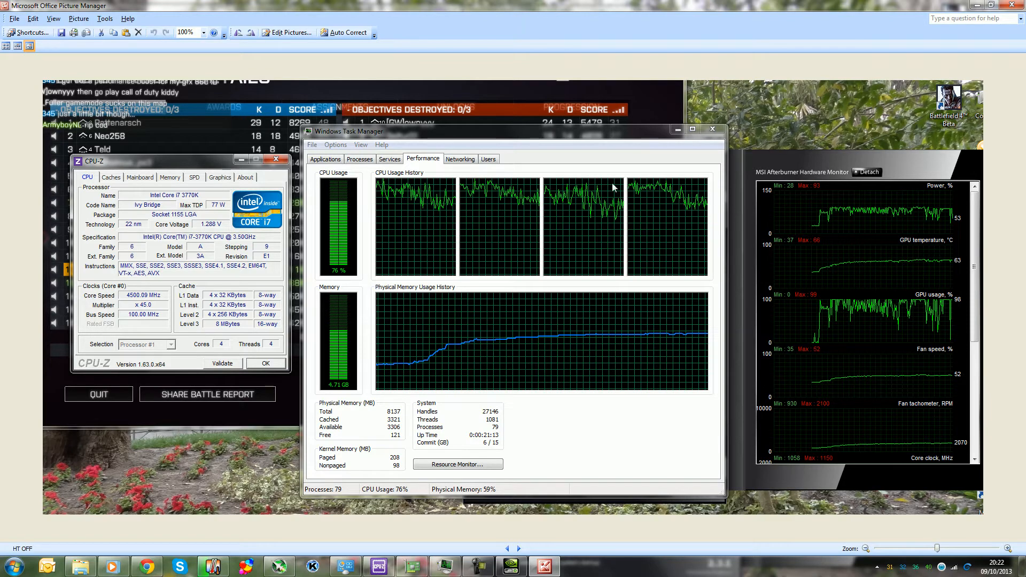
pyautogui.moveTo(626, 188)
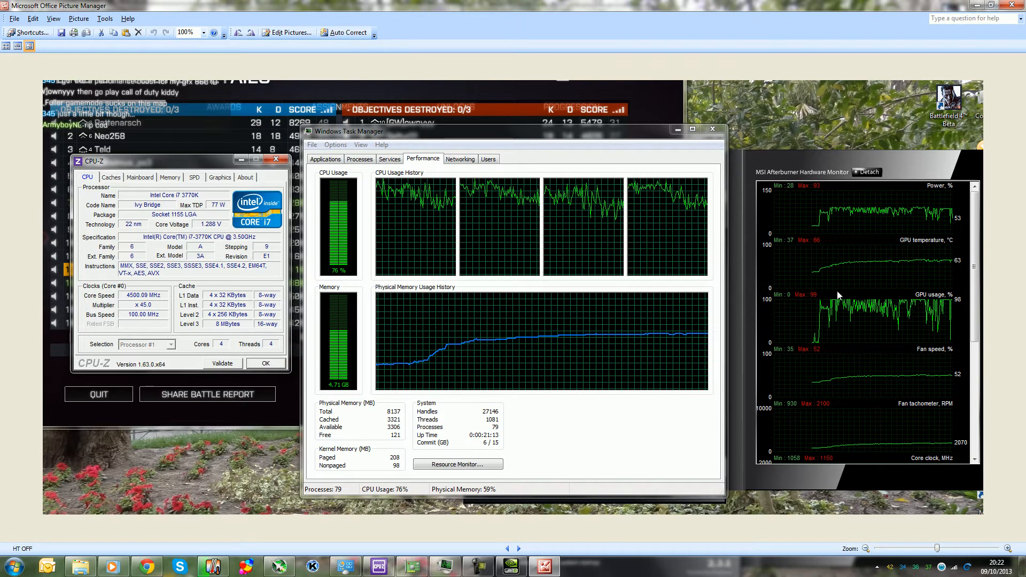
pyautogui.moveTo(928, 308)
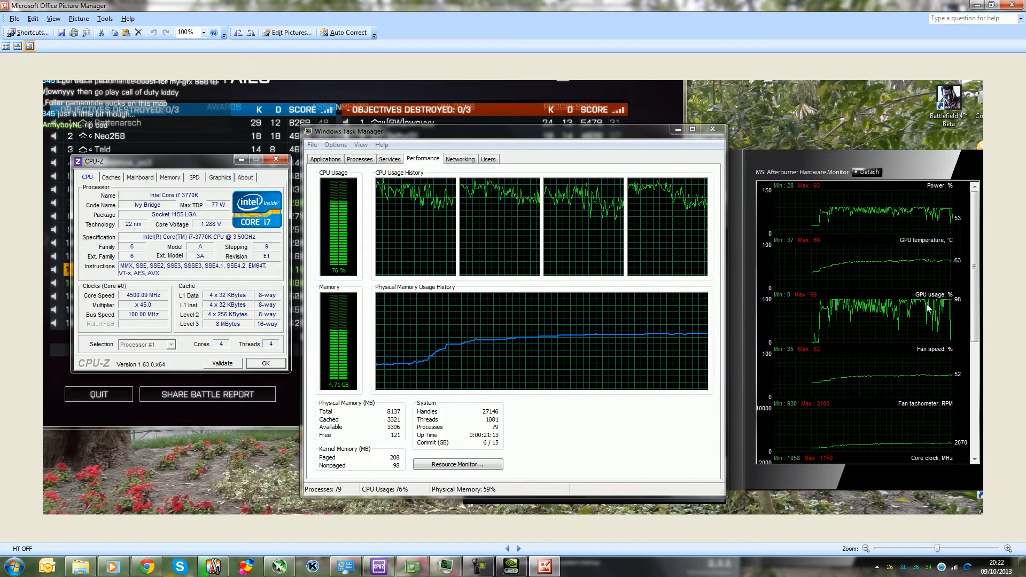
pyautogui.moveTo(919, 322)
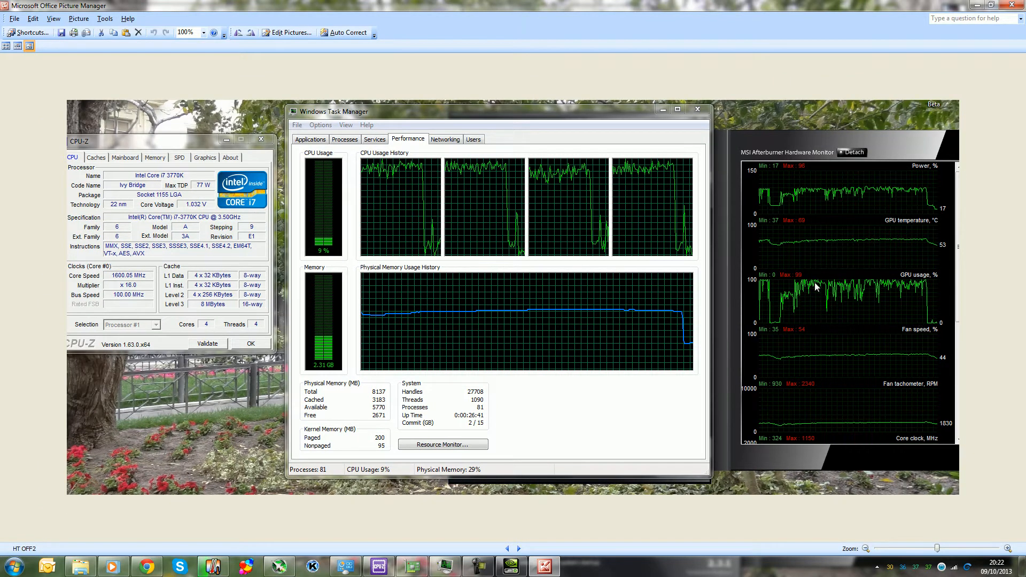
pyautogui.moveTo(776, 284)
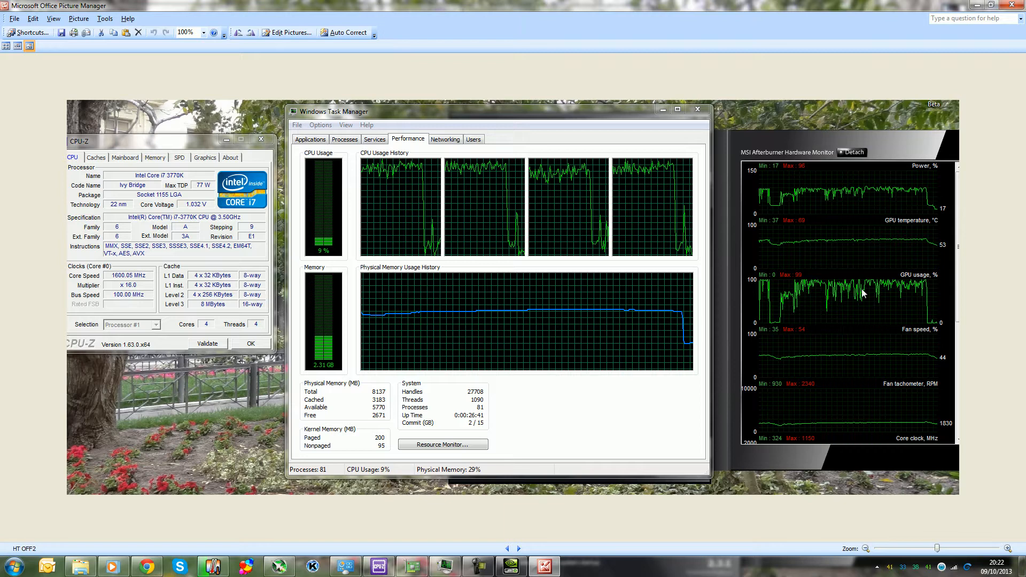
pyautogui.moveTo(798, 303)
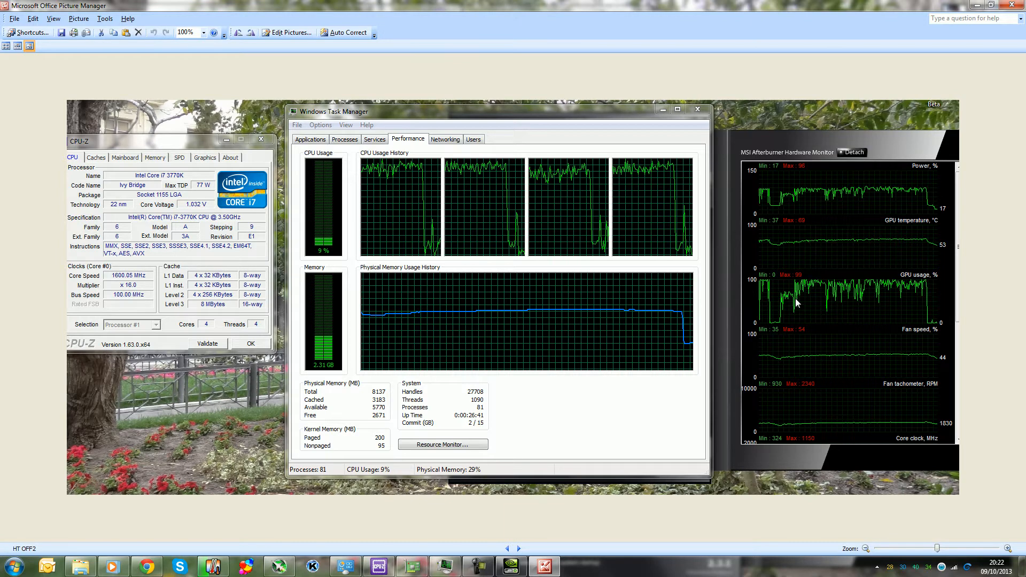
pyautogui.moveTo(926, 305)
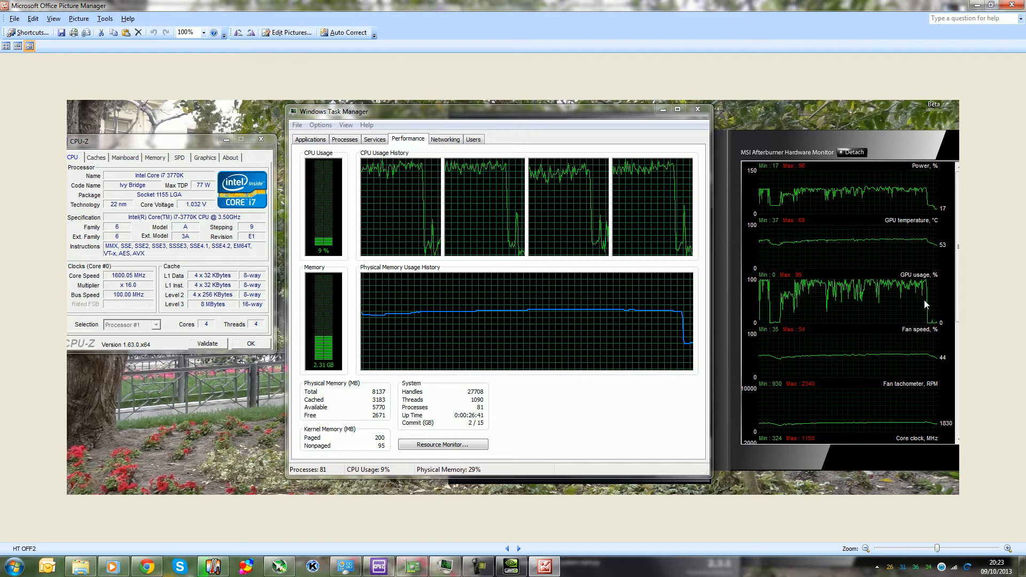
pyautogui.moveTo(913, 286)
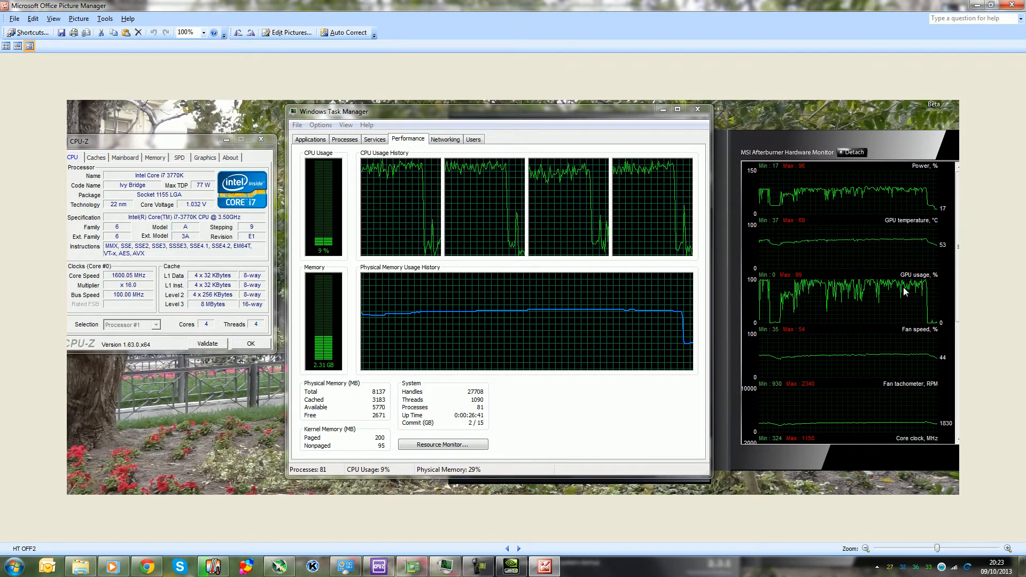
pyautogui.moveTo(844, 295)
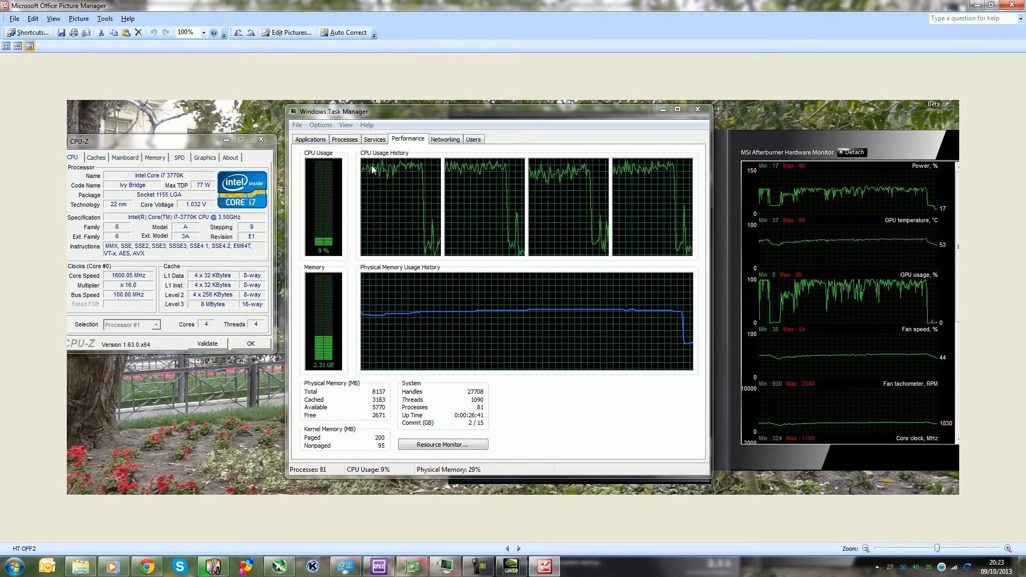
pyautogui.moveTo(456, 160)
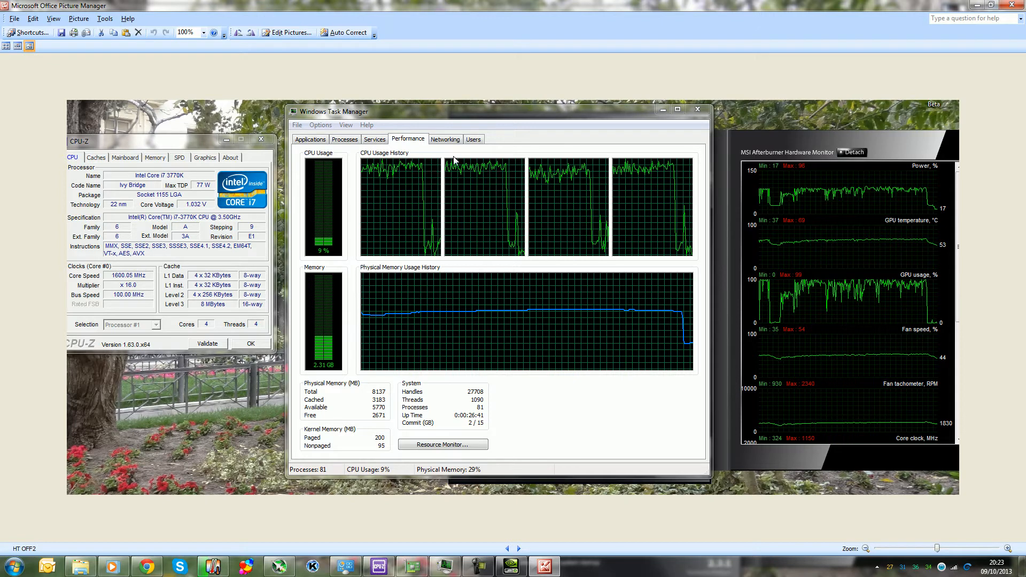
pyautogui.moveTo(645, 231)
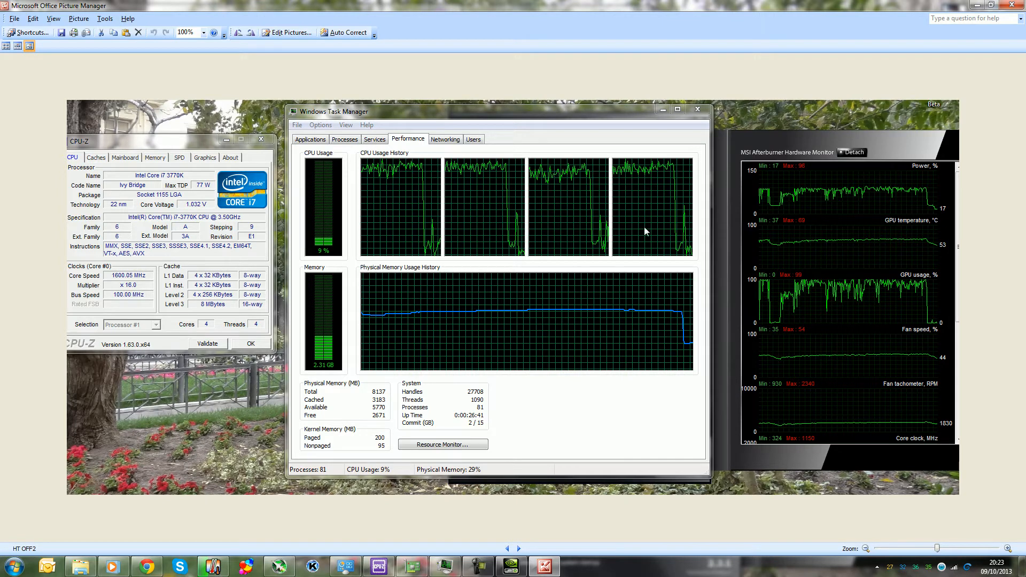
pyautogui.moveTo(425, 180)
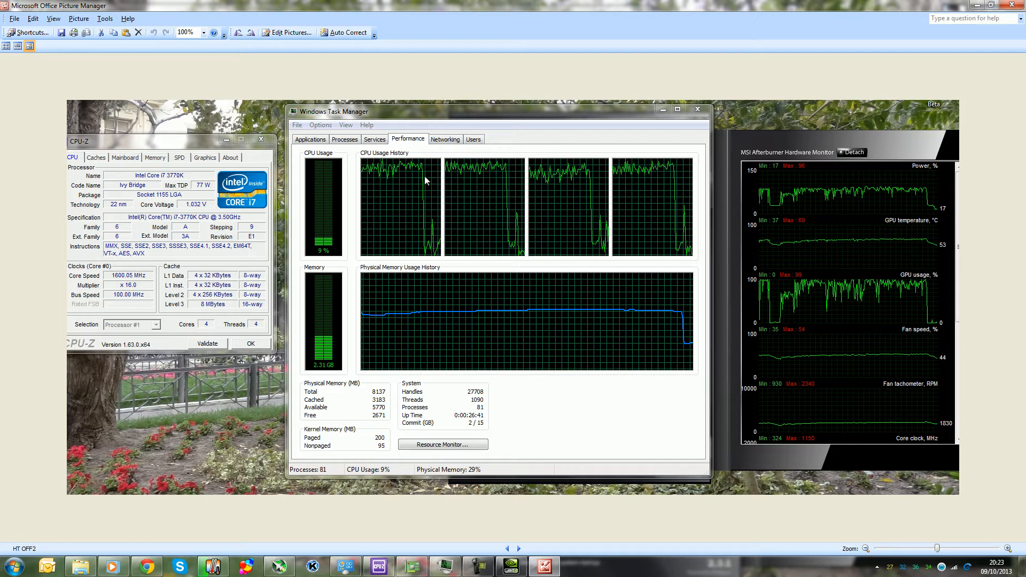
pyautogui.moveTo(864, 289)
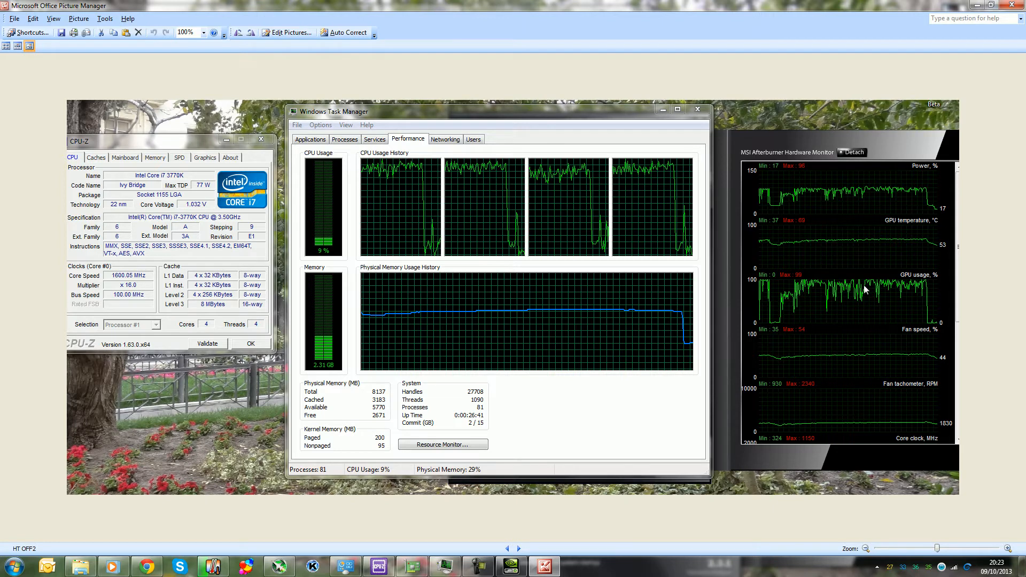
pyautogui.moveTo(919, 300)
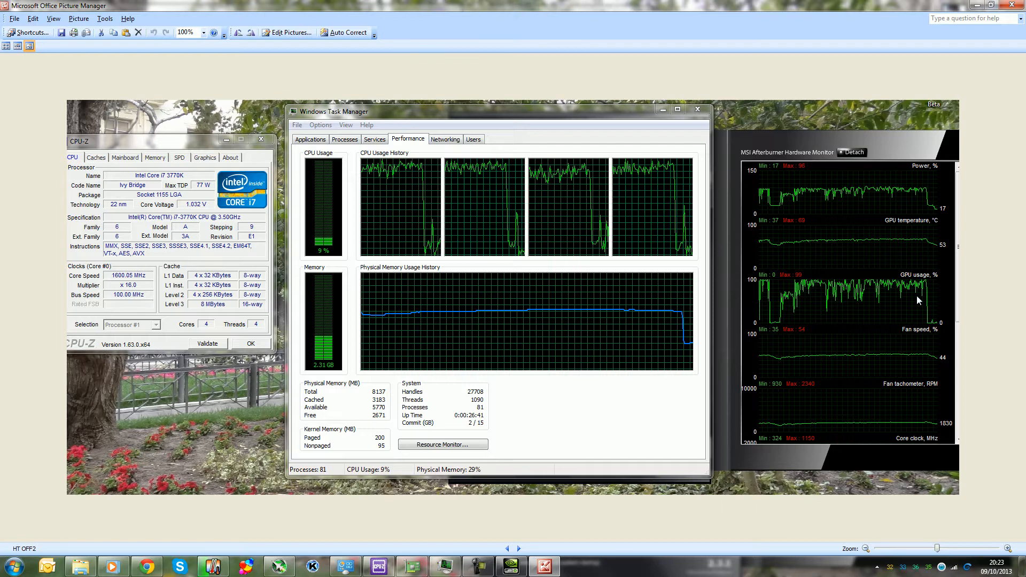
pyautogui.moveTo(648, 459)
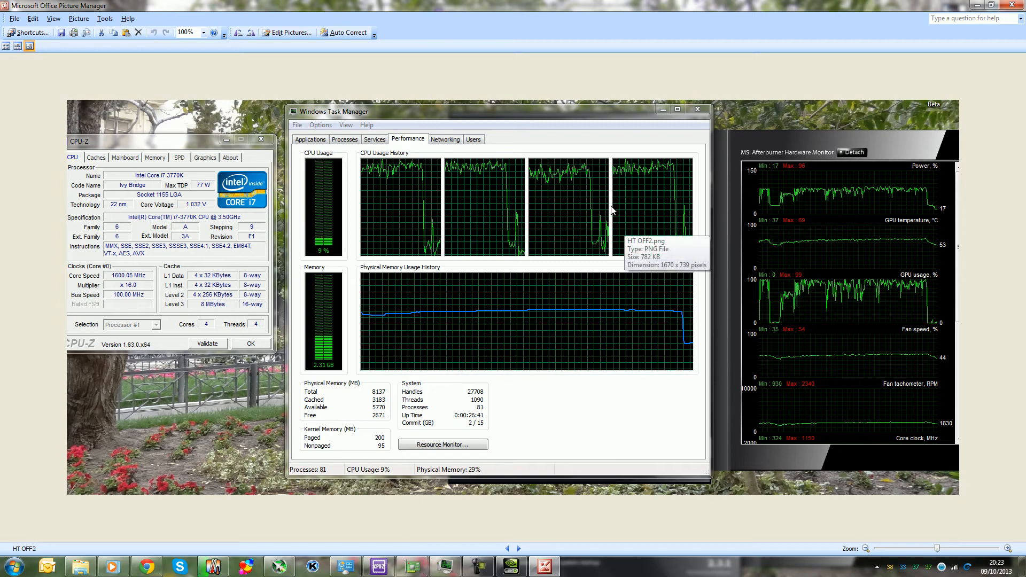
pyautogui.moveTo(384, 175)
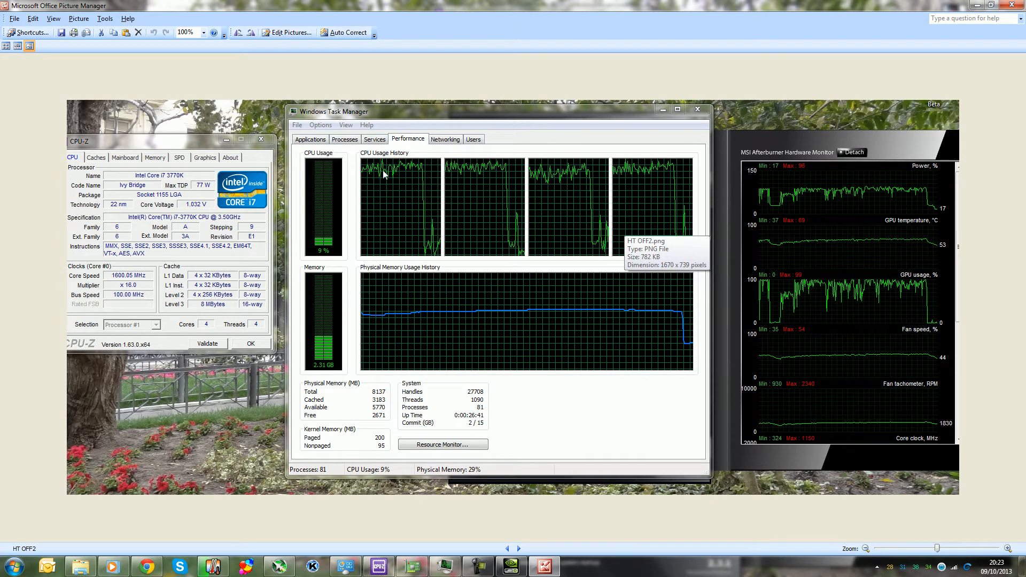
pyautogui.moveTo(394, 163)
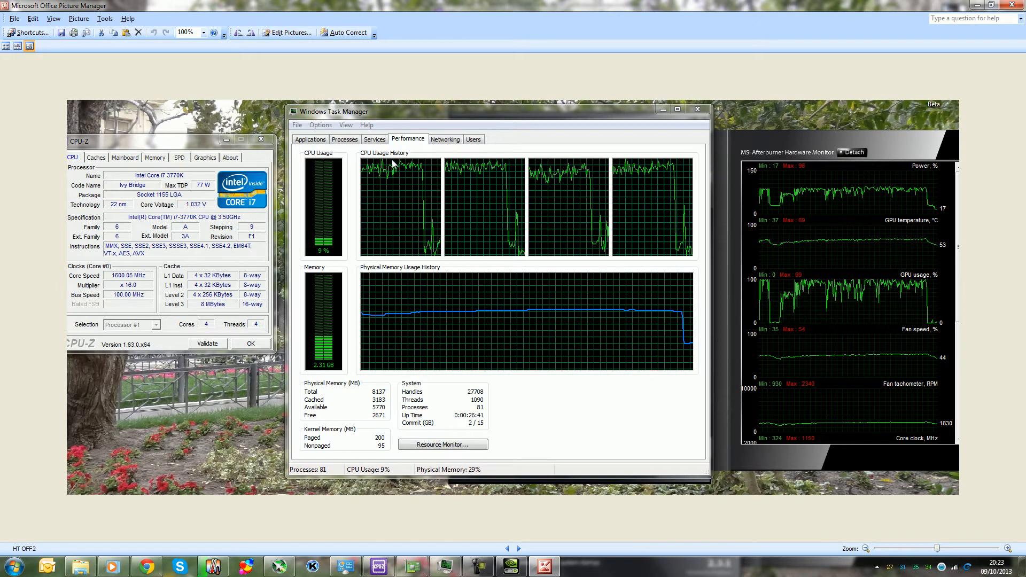
pyautogui.moveTo(789, 266)
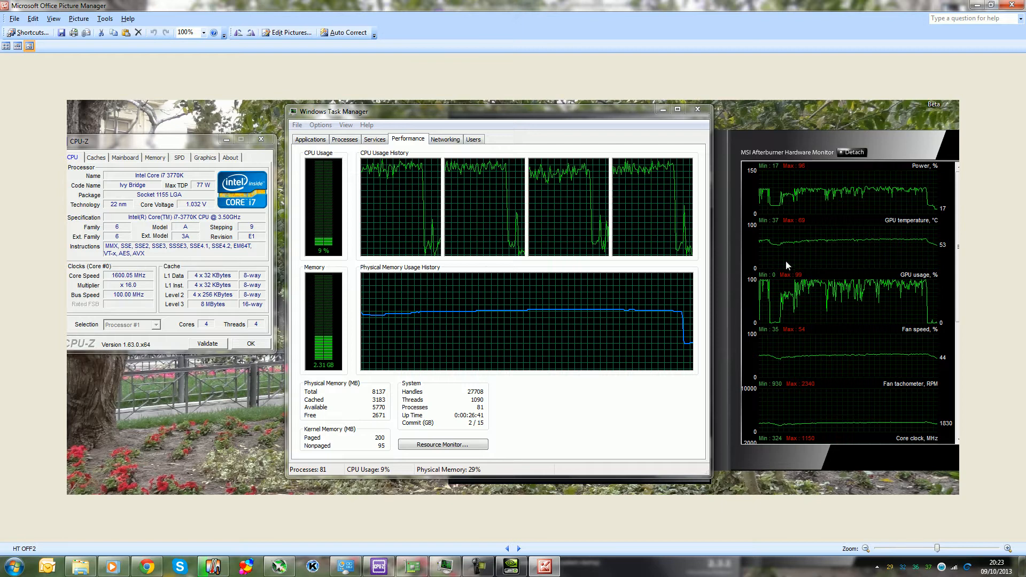
pyautogui.moveTo(818, 287)
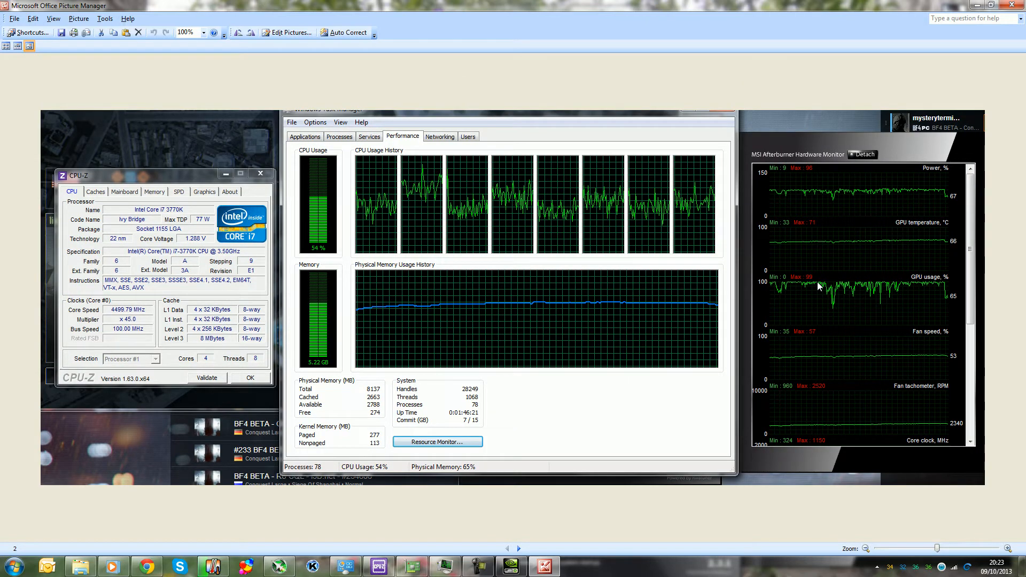
pyautogui.moveTo(940, 317)
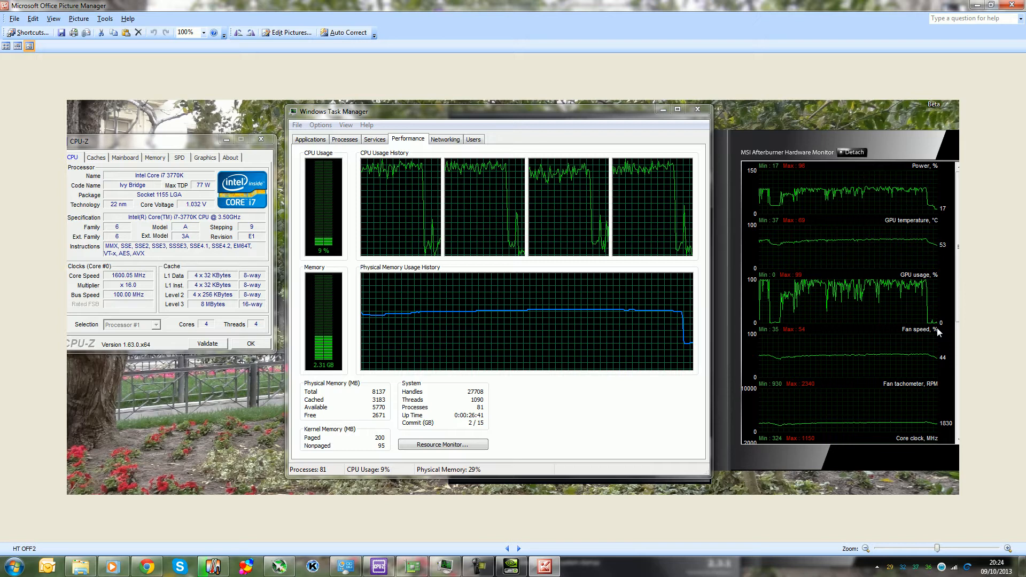
pyautogui.moveTo(514, 339)
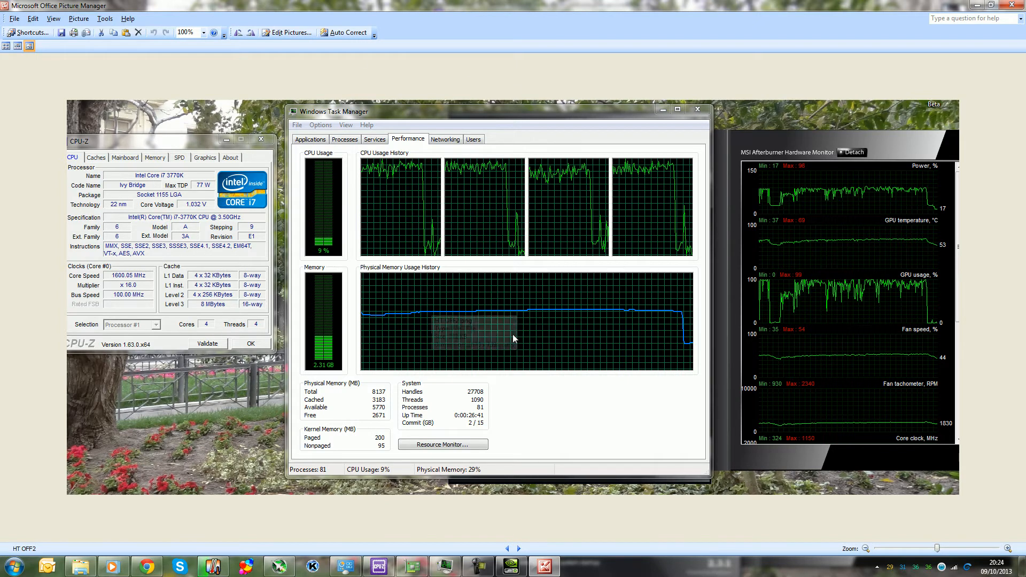
pyautogui.moveTo(840, 223)
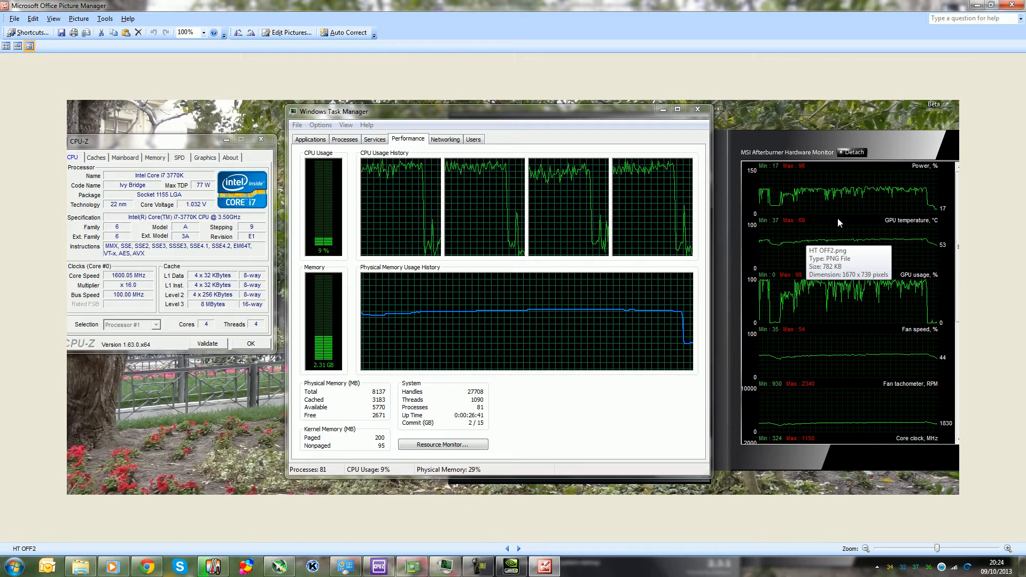
pyautogui.moveTo(957, 337)
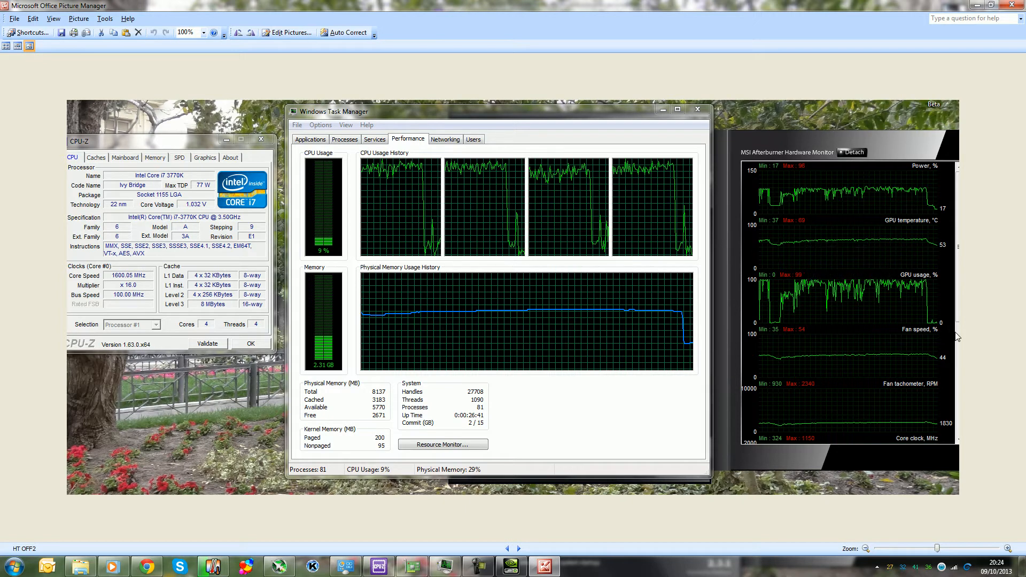
pyautogui.moveTo(879, 321)
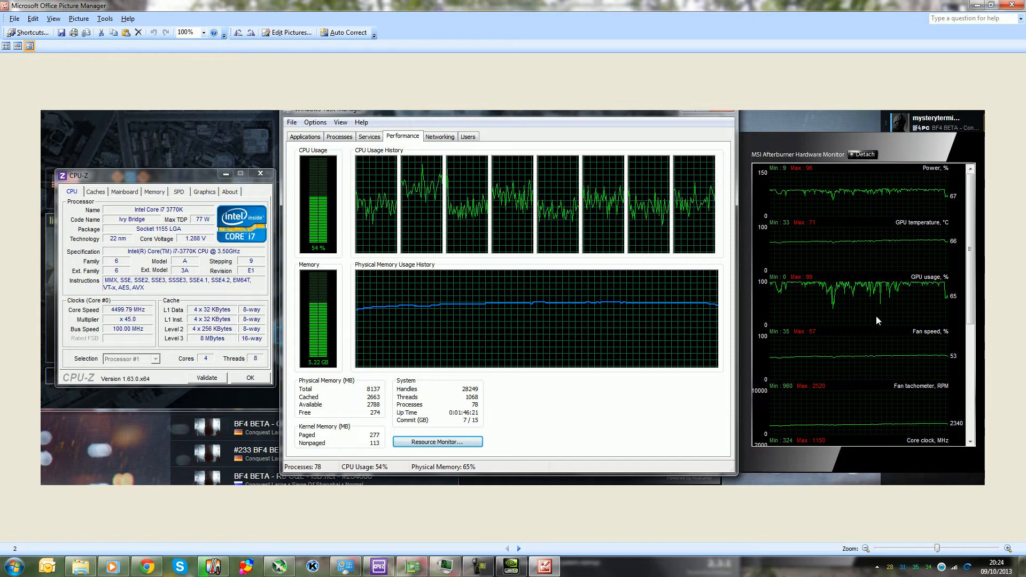
pyautogui.moveTo(763, 356)
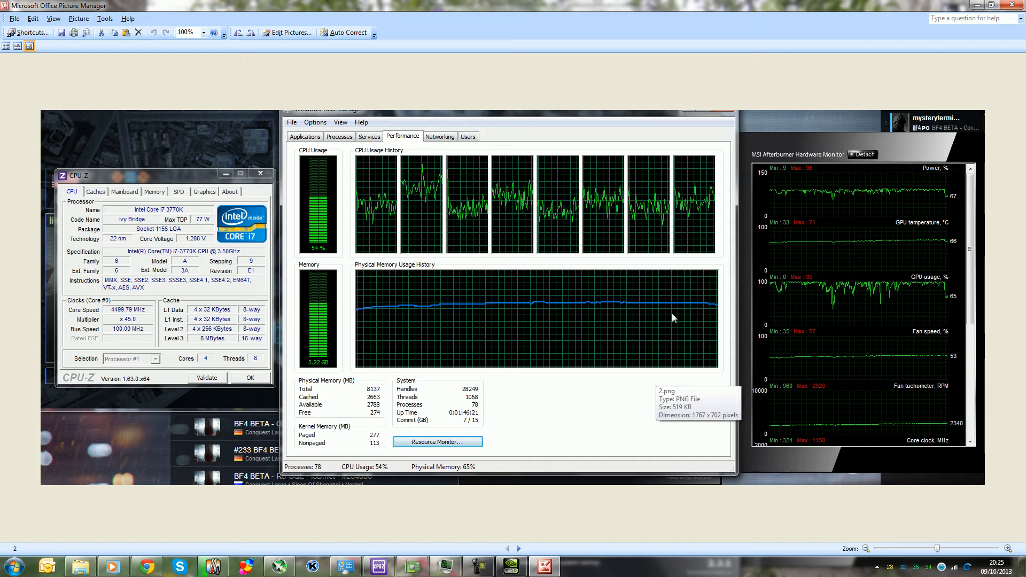
pyautogui.moveTo(796, 311)
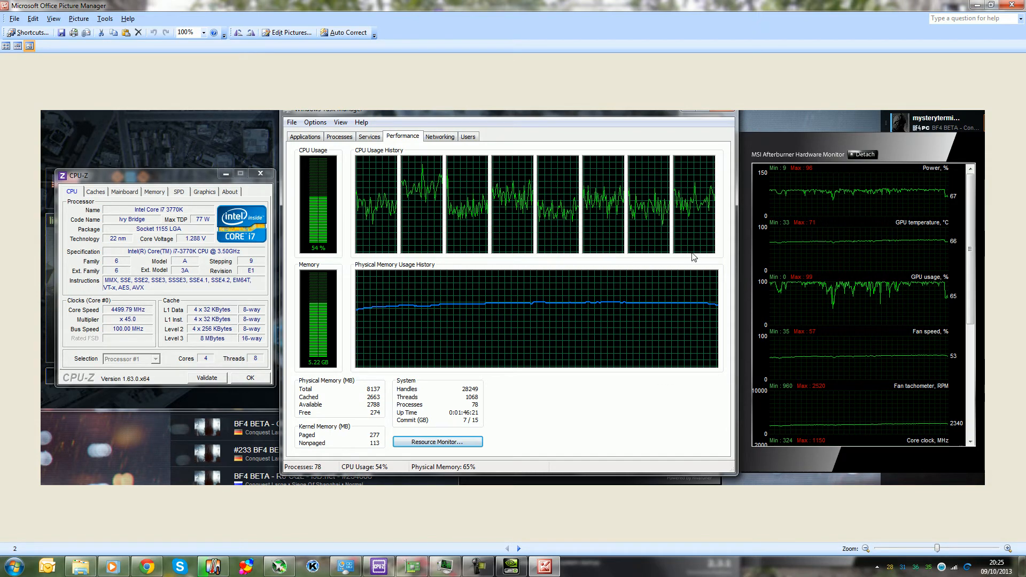
pyautogui.moveTo(686, 253)
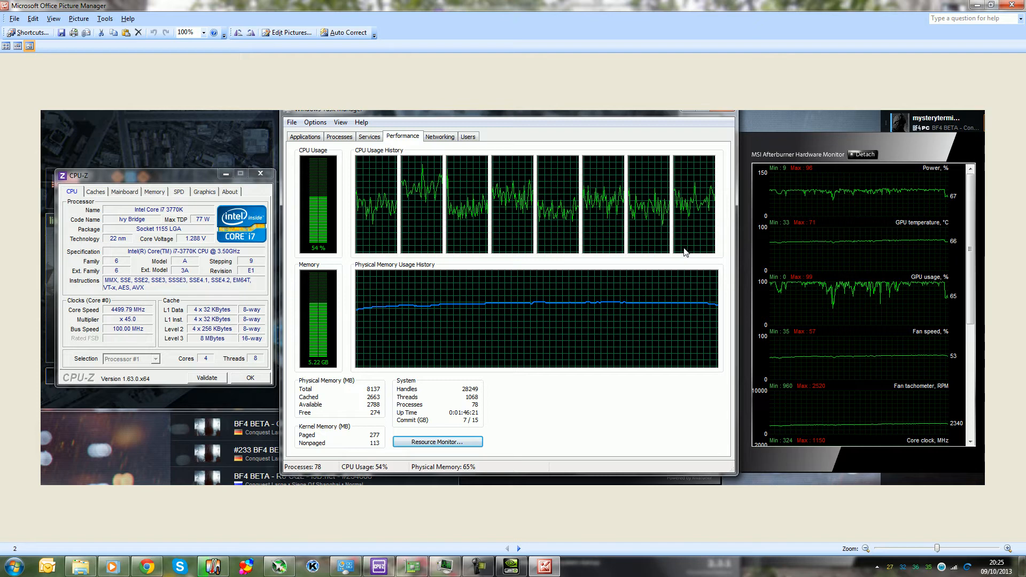
pyautogui.moveTo(687, 247)
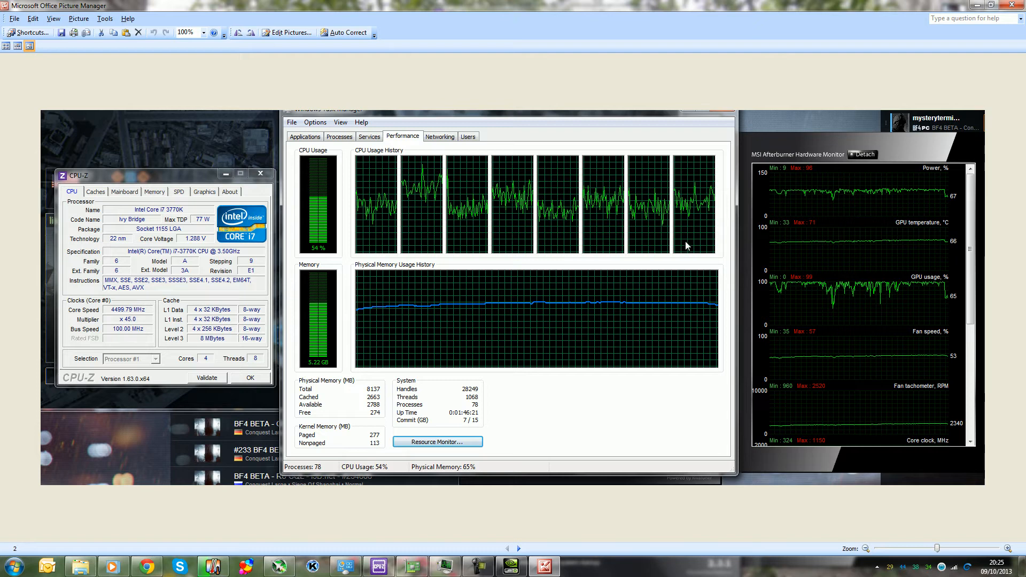
pyautogui.moveTo(665, 264)
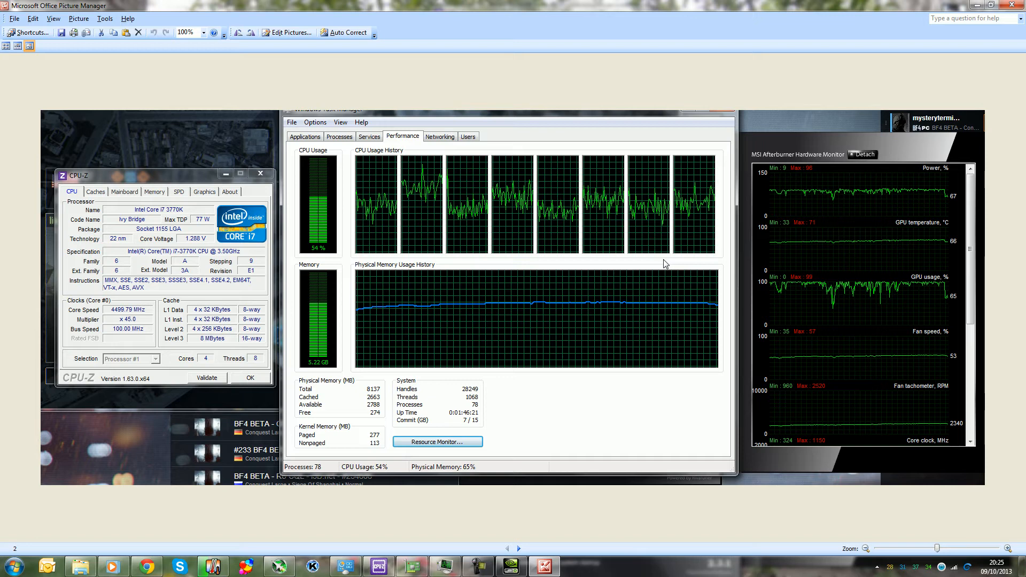
pyautogui.moveTo(624, 263)
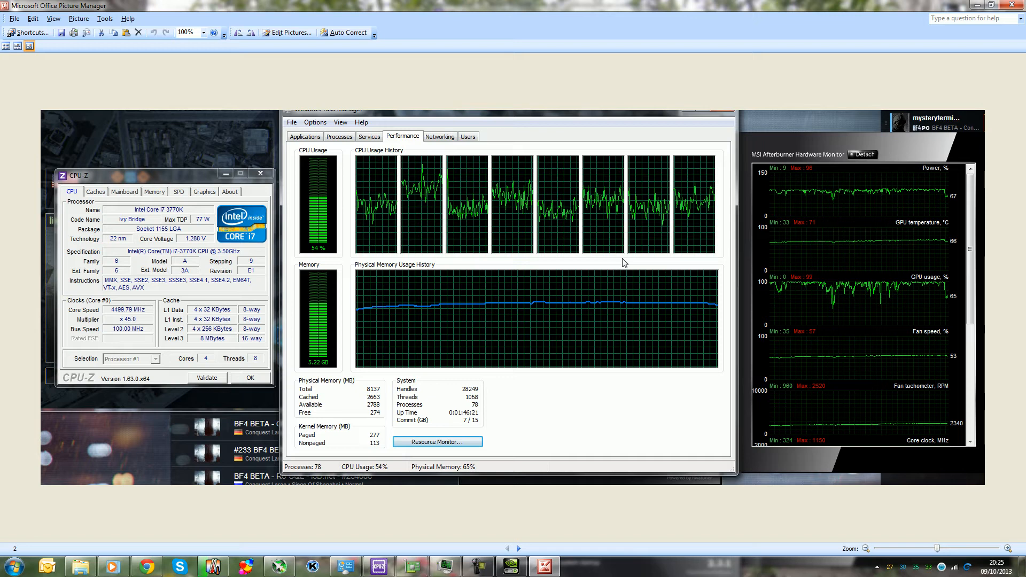
pyautogui.moveTo(655, 218)
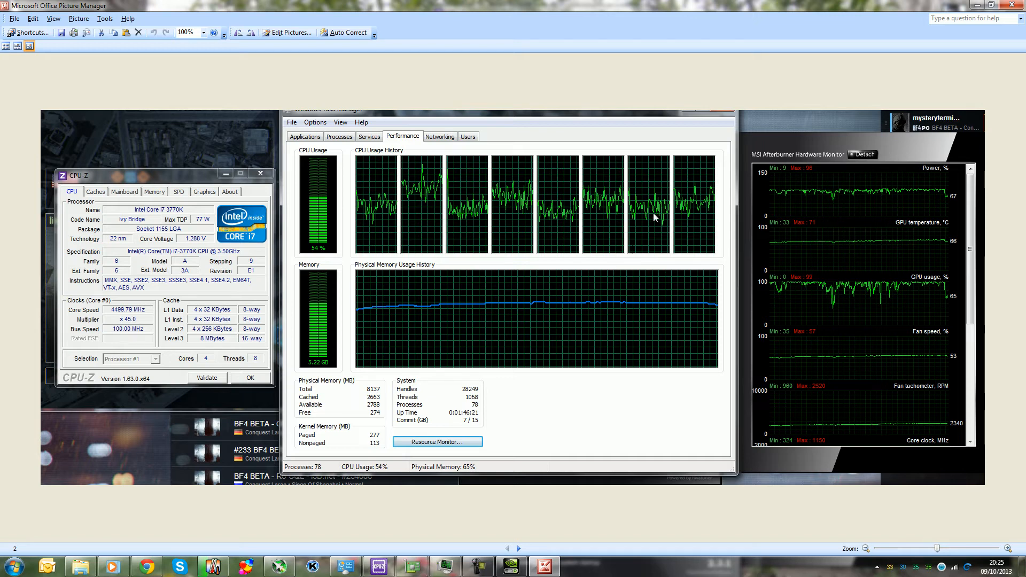
pyautogui.moveTo(661, 267)
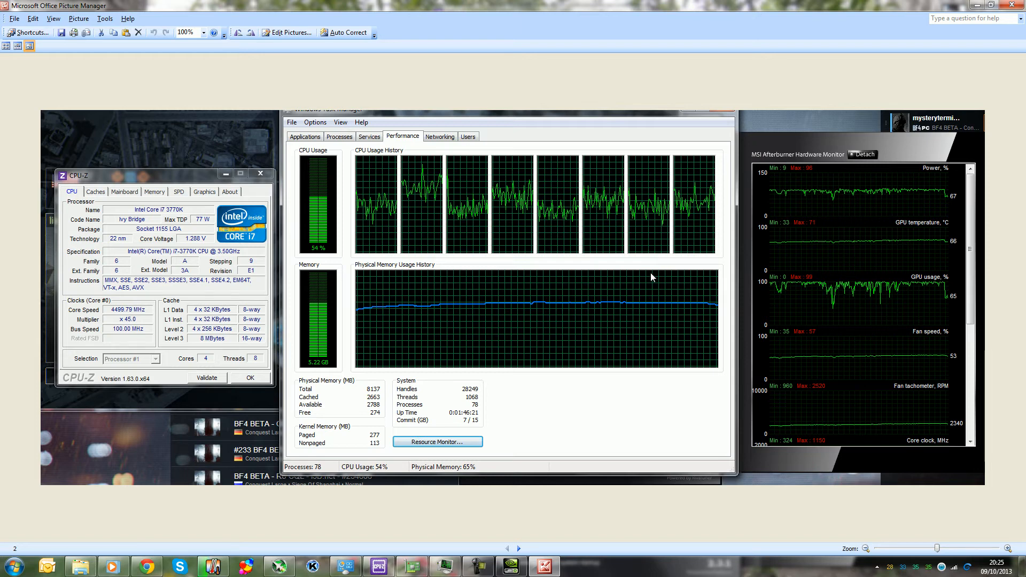
pyautogui.moveTo(651, 284)
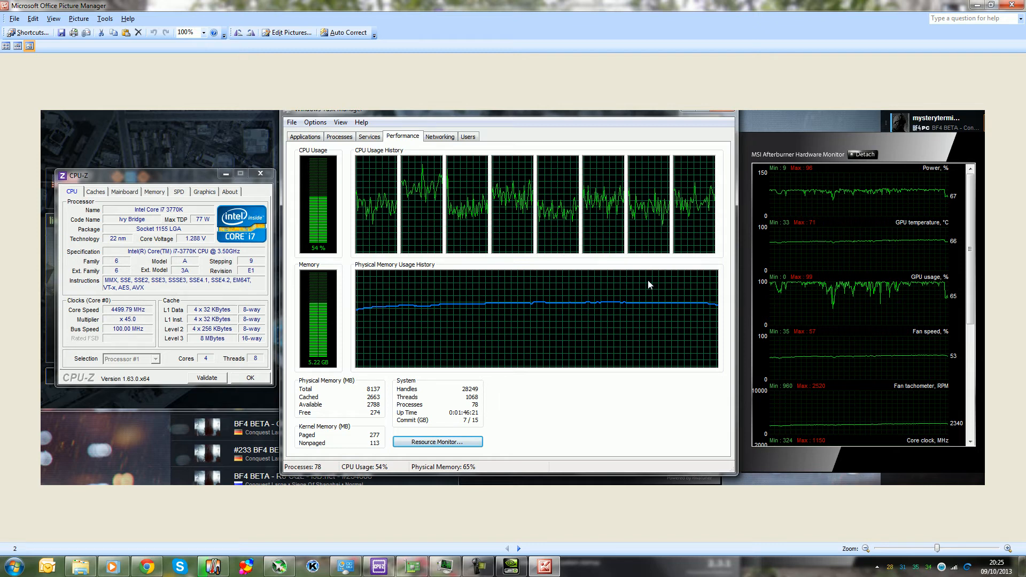
pyautogui.moveTo(370, 138)
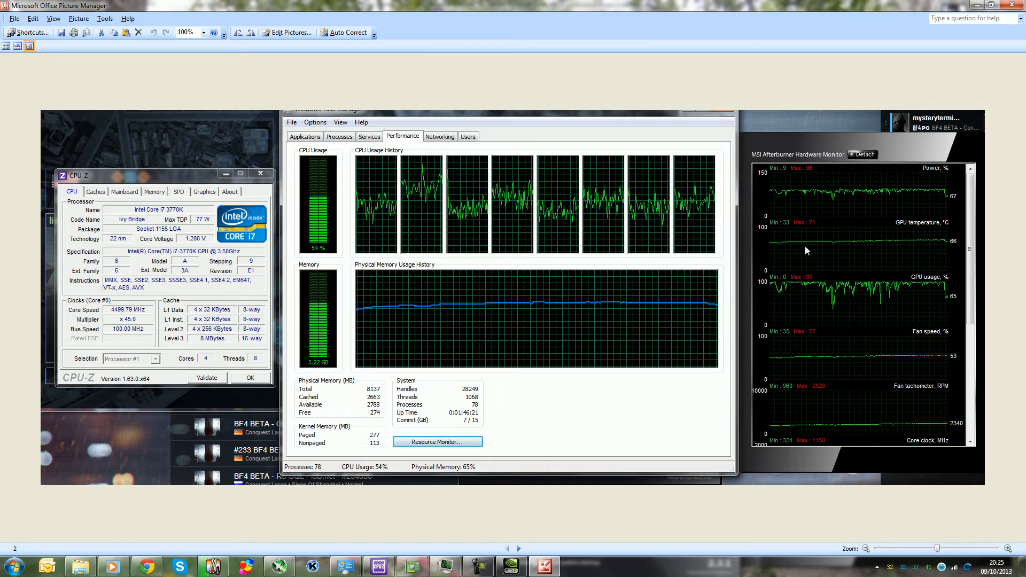
pyautogui.moveTo(748, 233)
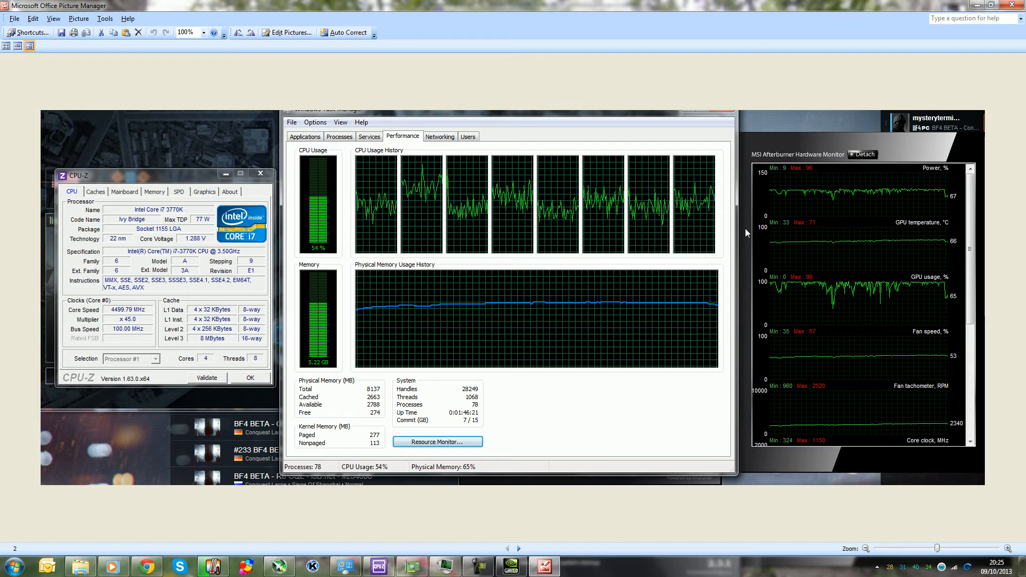
pyautogui.moveTo(477, 262)
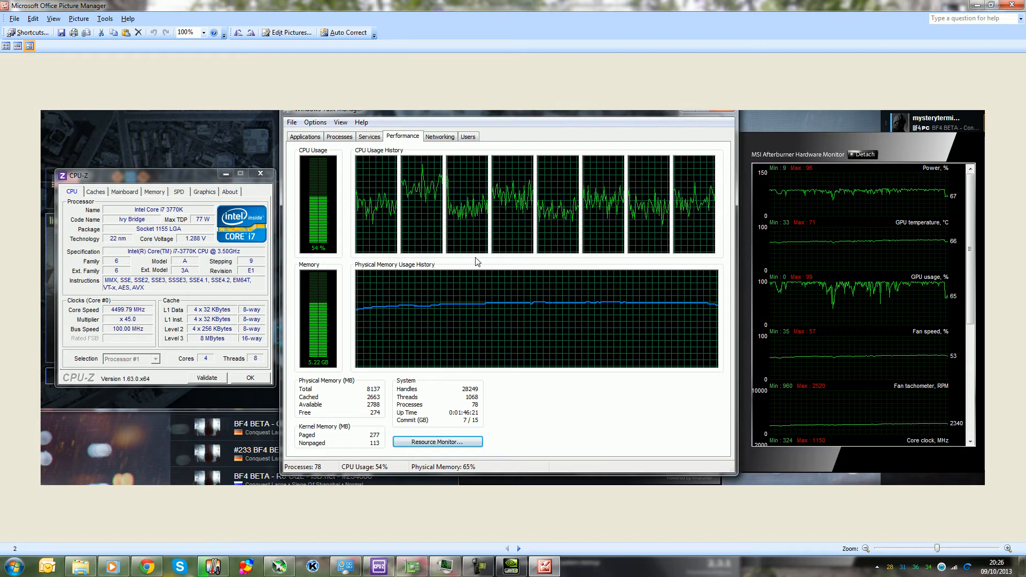
pyautogui.moveTo(471, 289)
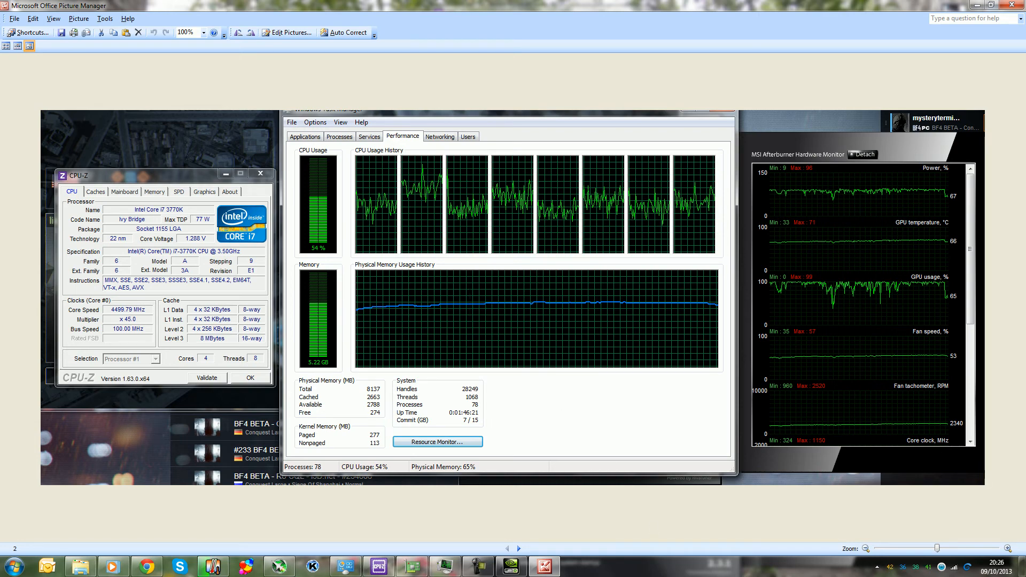
pyautogui.moveTo(735, 520)
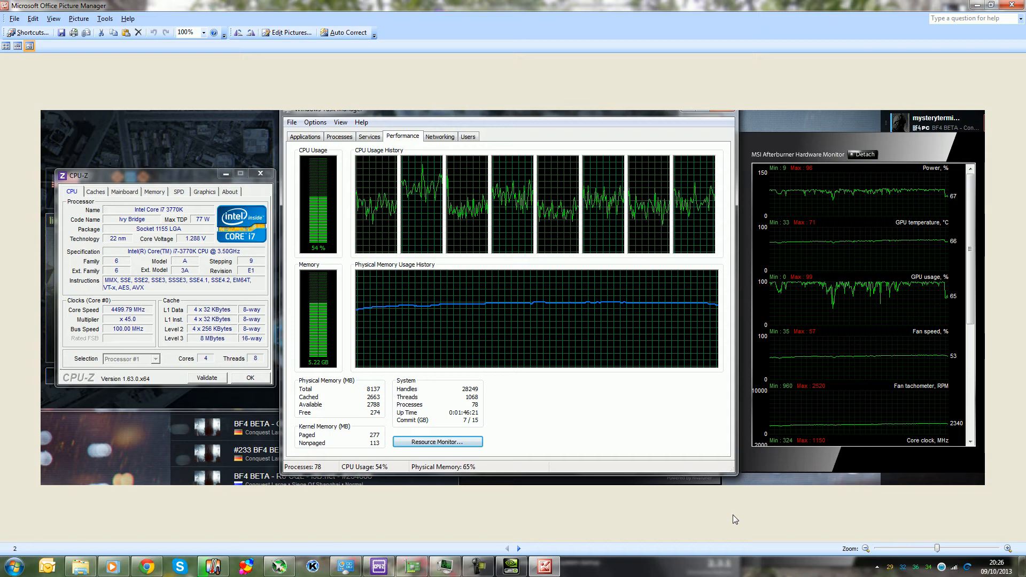
pyautogui.moveTo(634, 525)
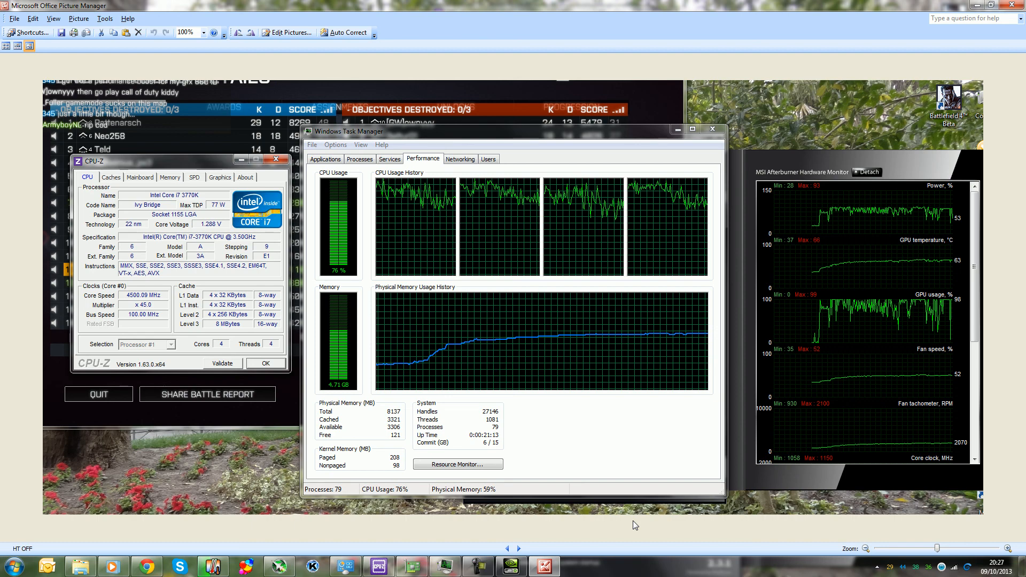
pyautogui.moveTo(626, 532)
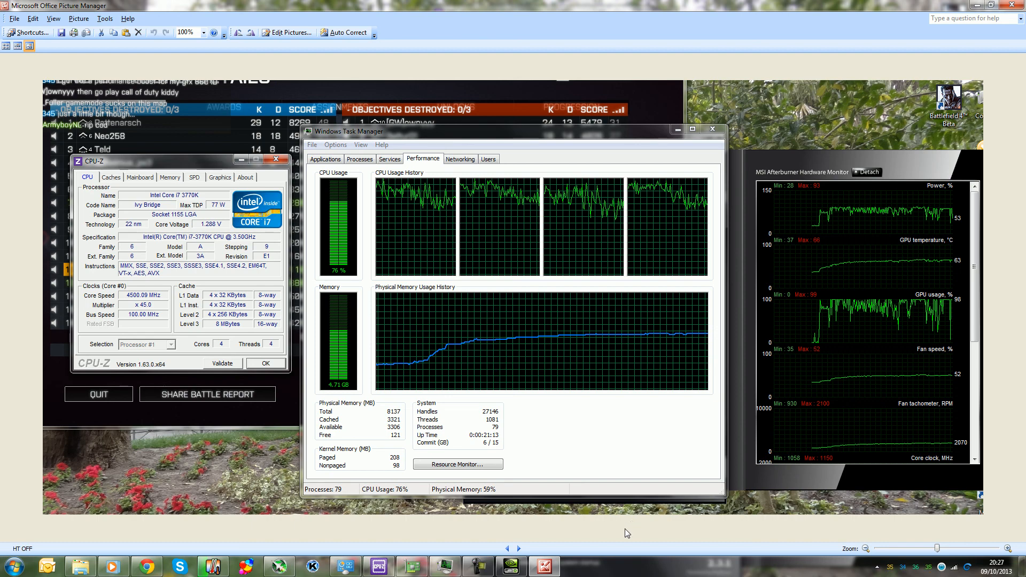